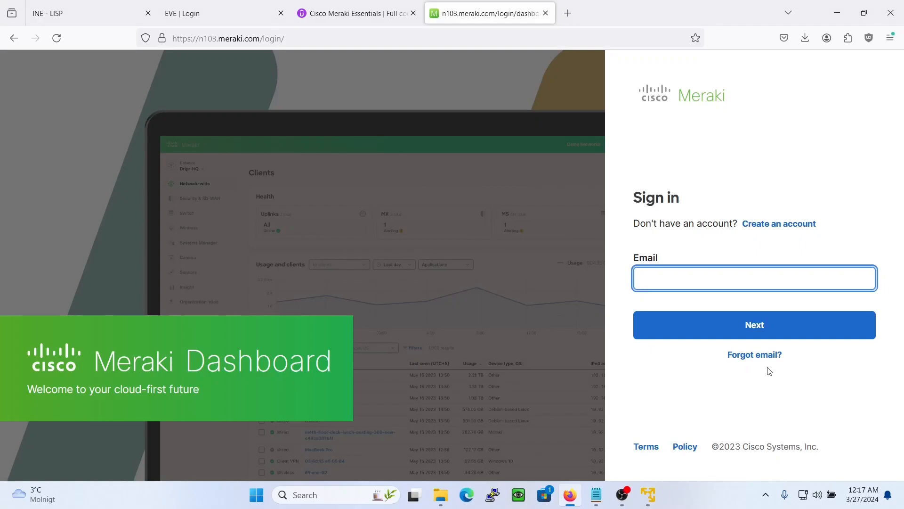
Sign in with the saved 'fatlum' email and password to reach the Organization Summary.
left_click(753, 277)
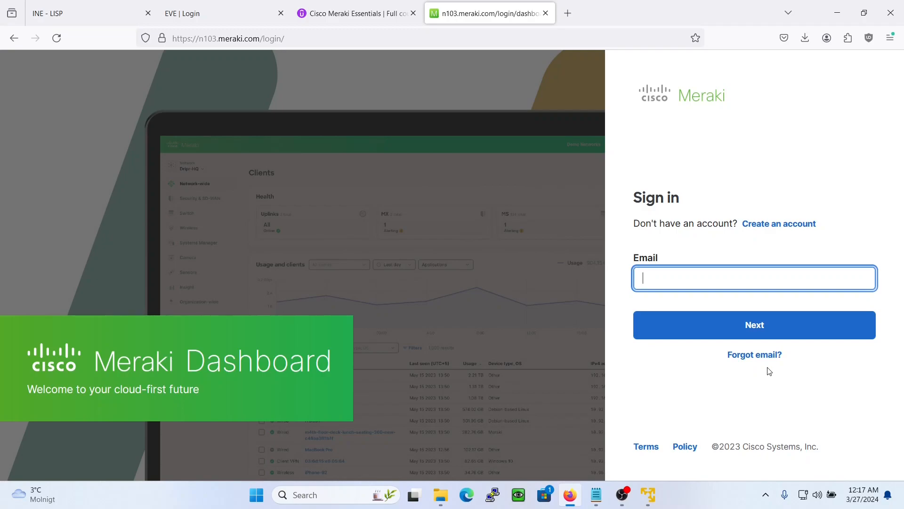
mouse_move(760, 339)
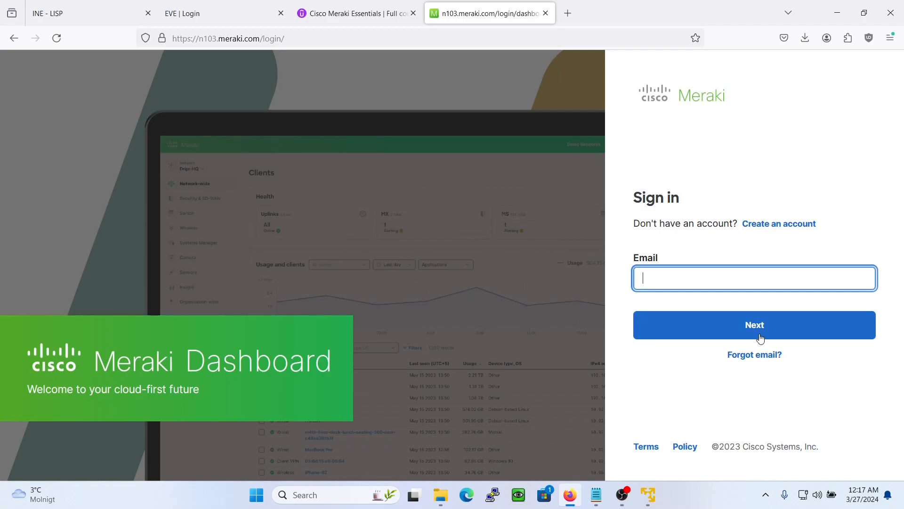
mouse_move(761, 230)
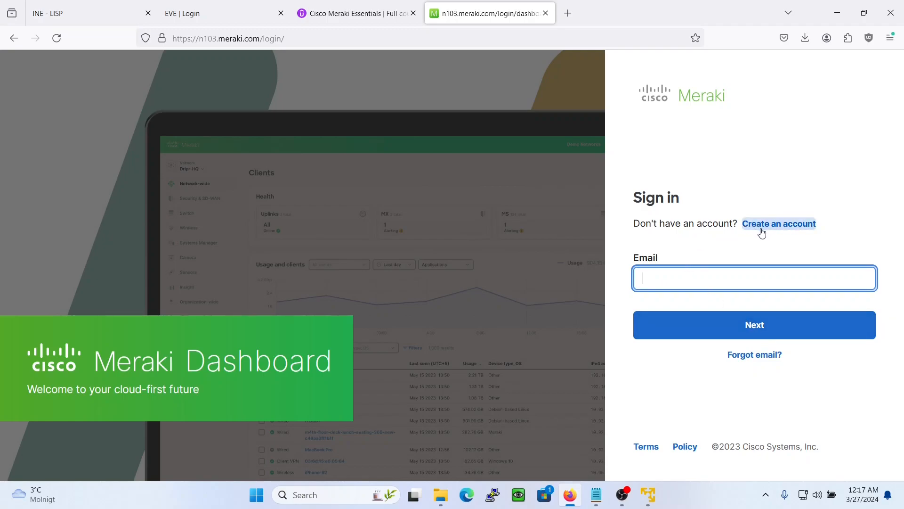
mouse_move(731, 248)
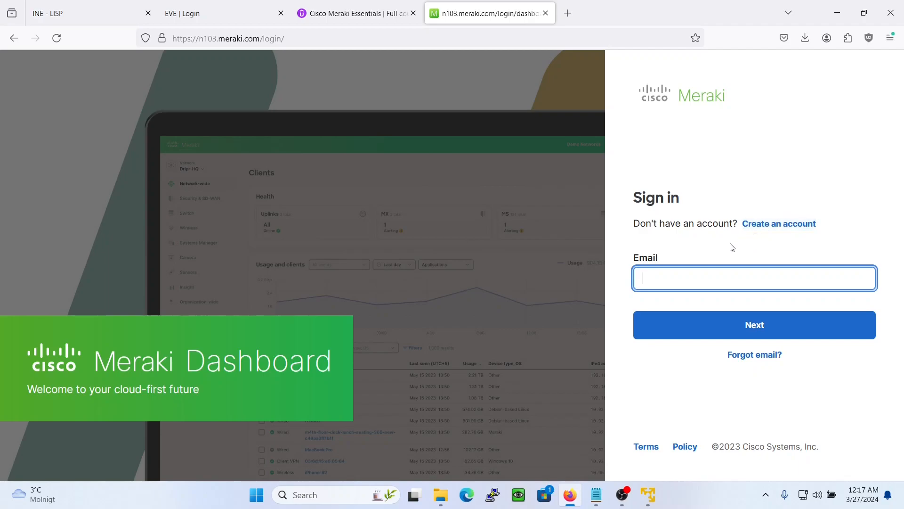
mouse_move(685, 273)
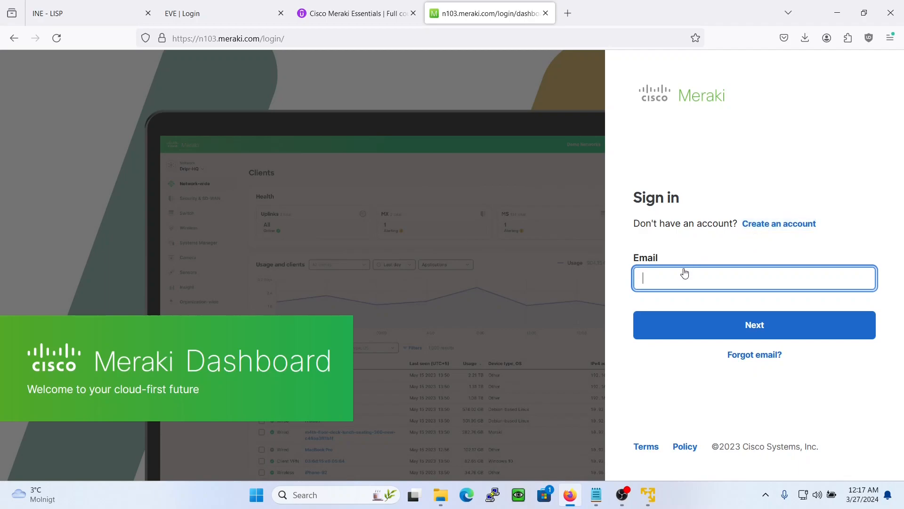
type("fat")
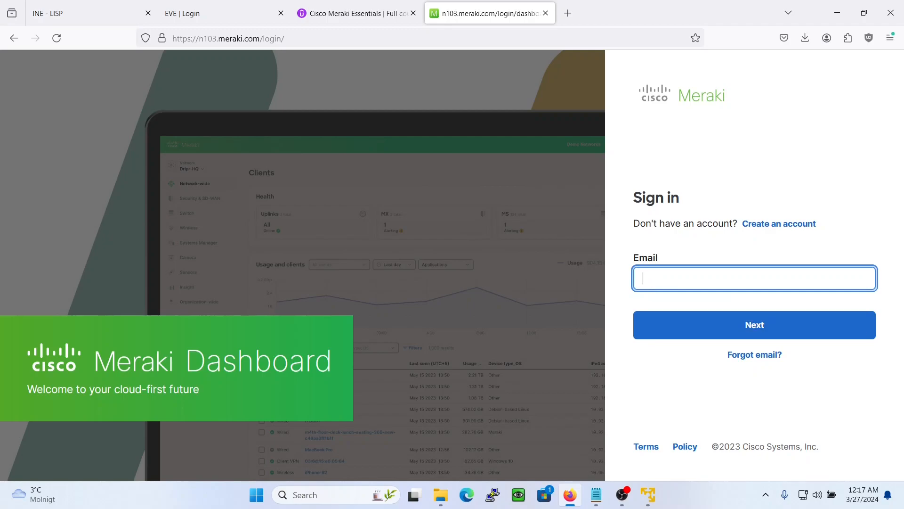
type("fatlum")
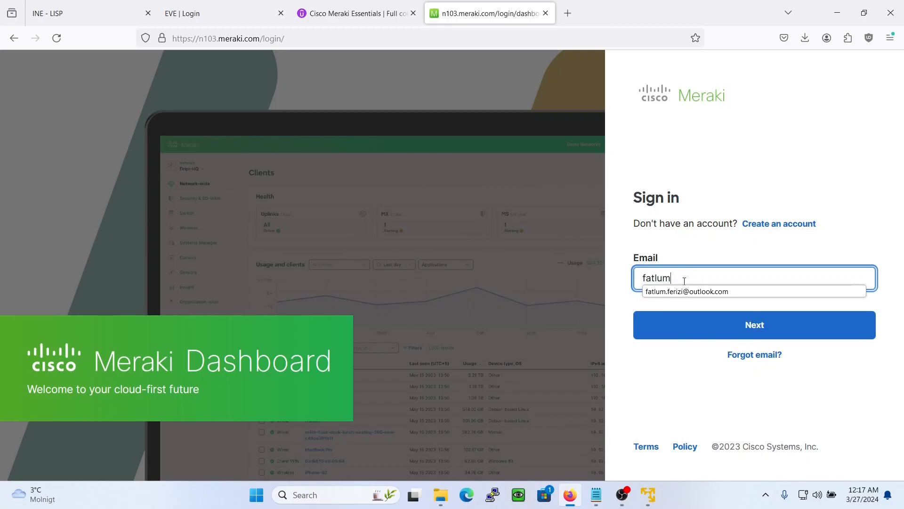
left_click(753, 324)
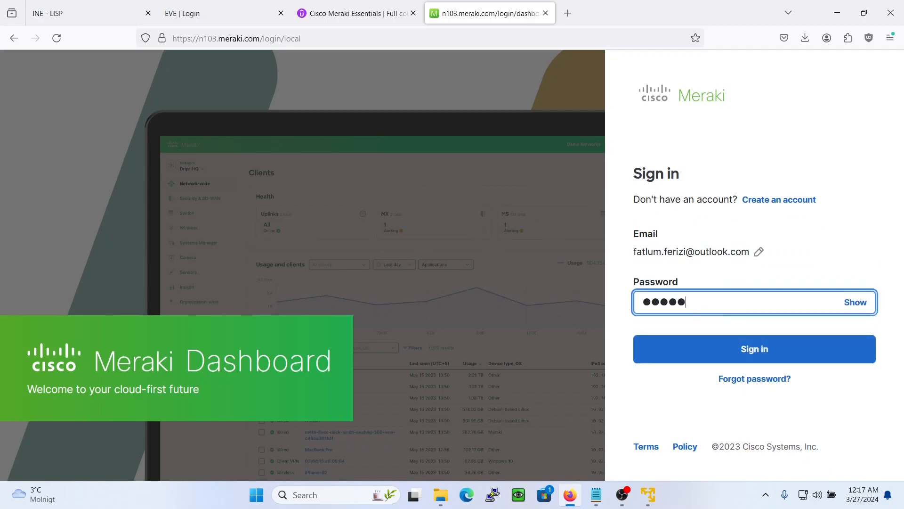
type("password")
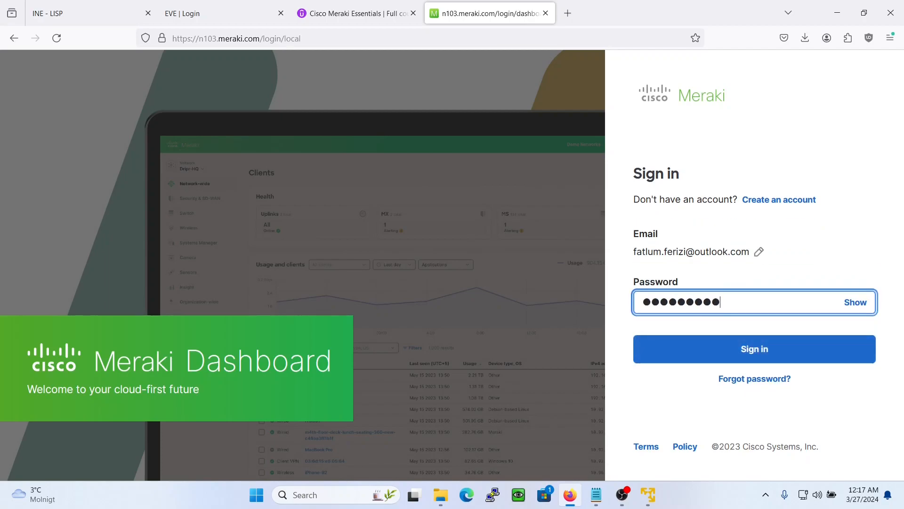
left_click(753, 349)
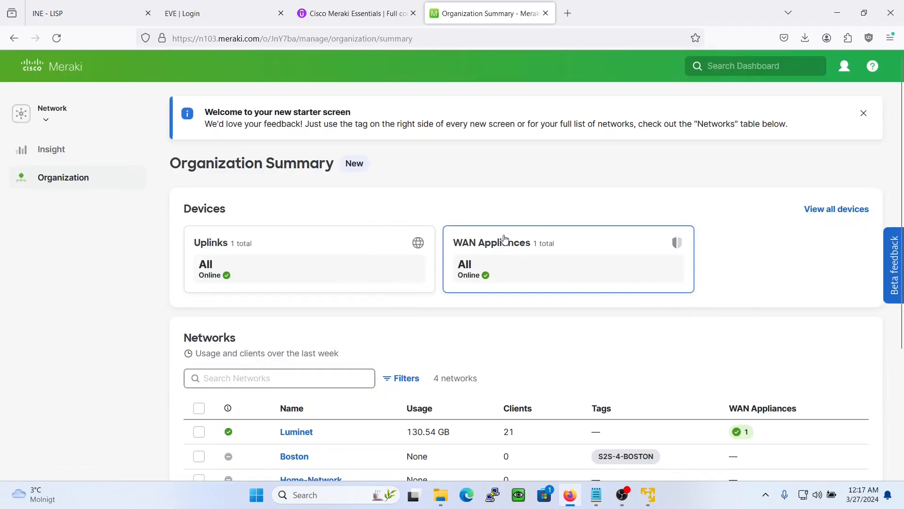
mouse_move(172, 185)
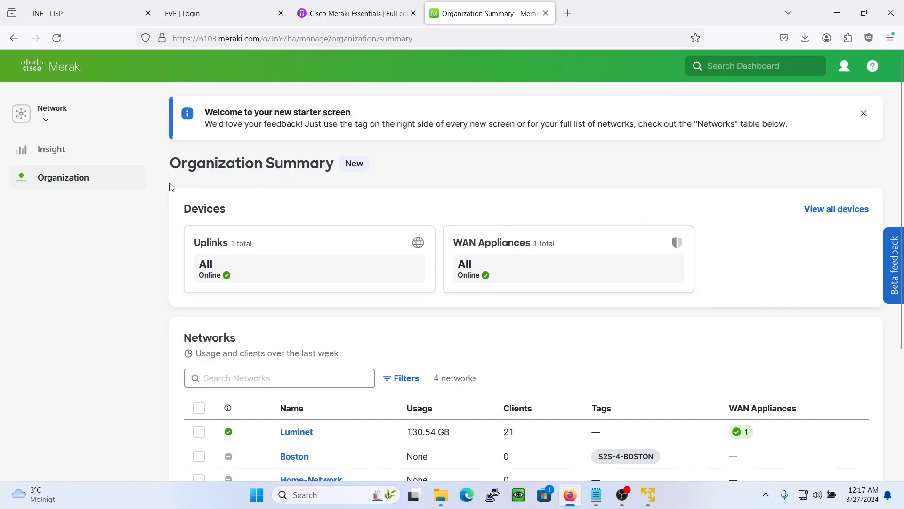
Go to Organization > Inventory, listing the unassigned MX64-HW and the Luminet MX64W-HW.
left_click(63, 177)
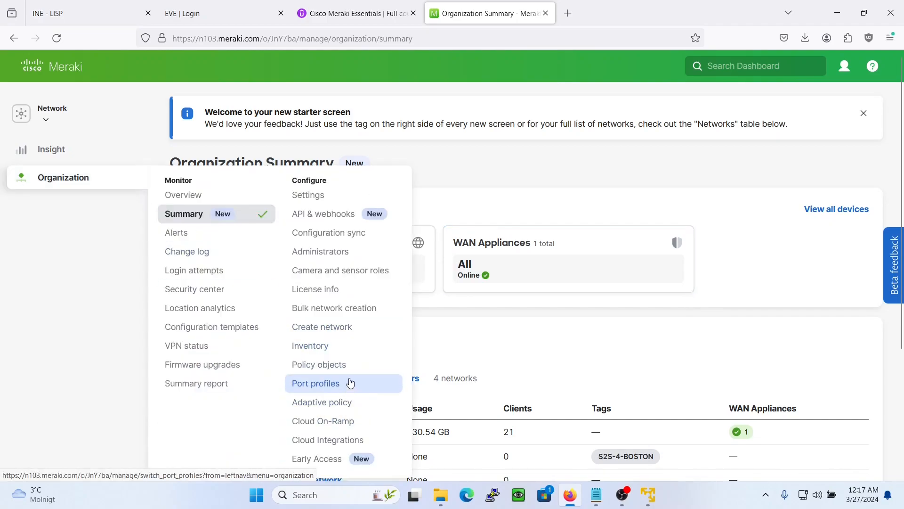
left_click(310, 345)
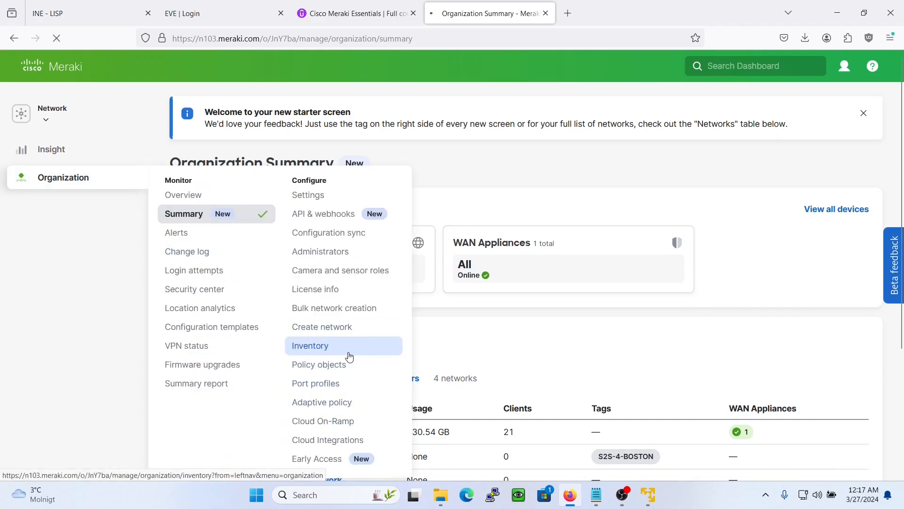
left_click(310, 346)
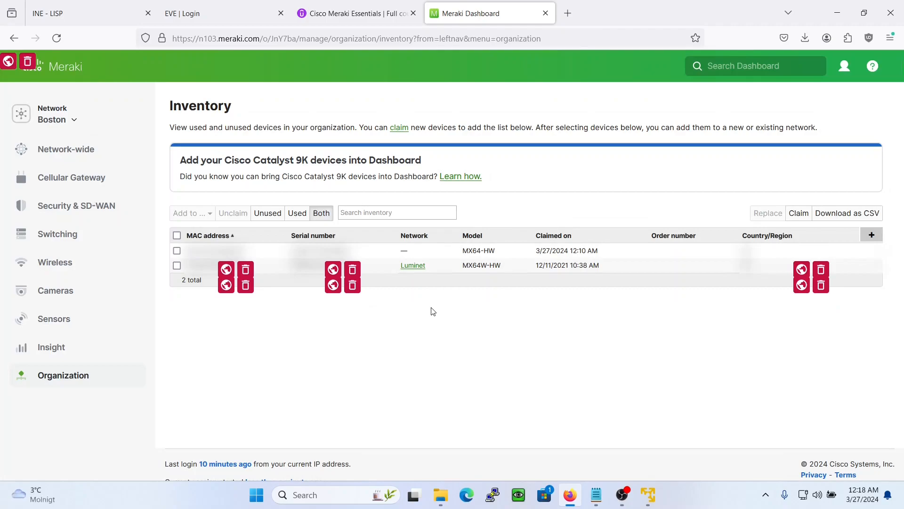
mouse_move(342, 331)
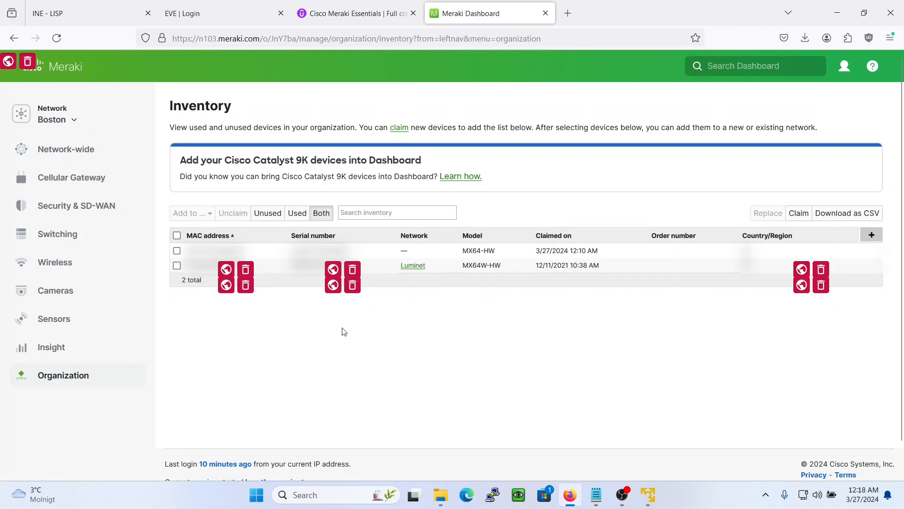
mouse_move(289, 311)
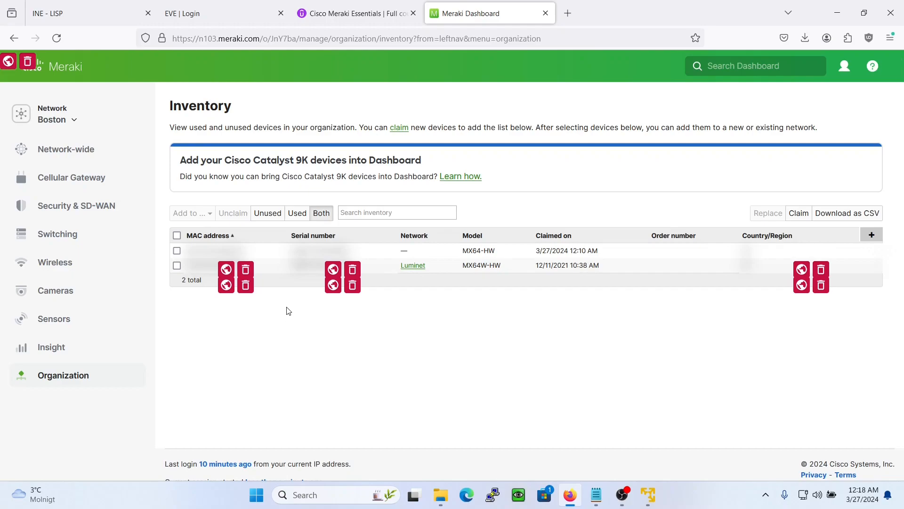
mouse_move(383, 238)
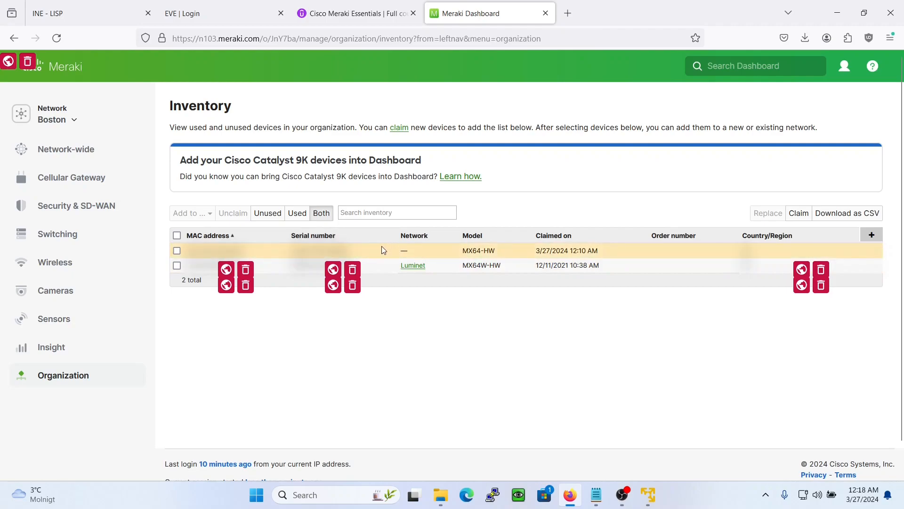
mouse_move(374, 253)
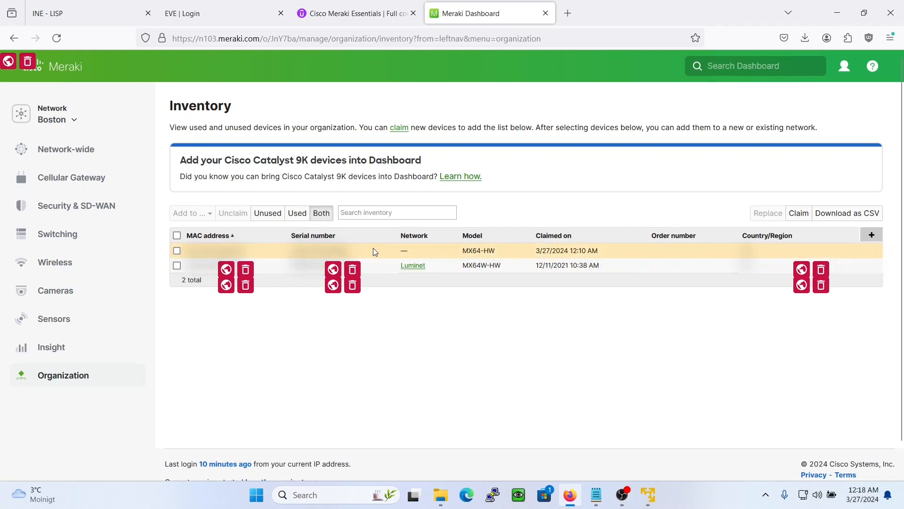
mouse_move(409, 253)
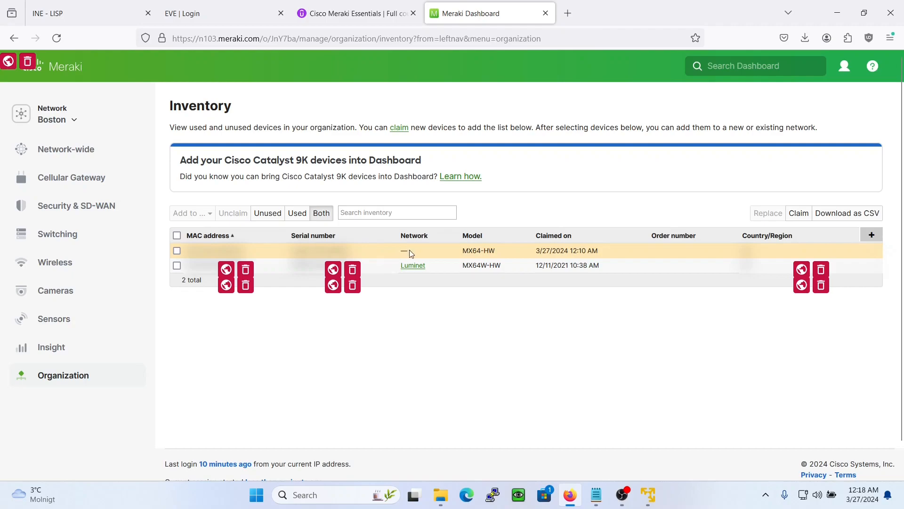
mouse_move(403, 250)
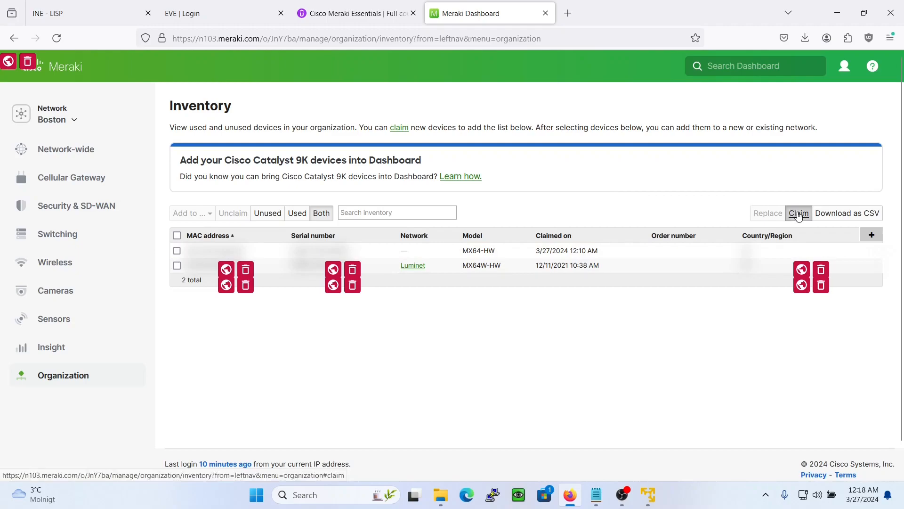
Start a claim so the serial-or-order-number claim dialog appears.
left_click(798, 213)
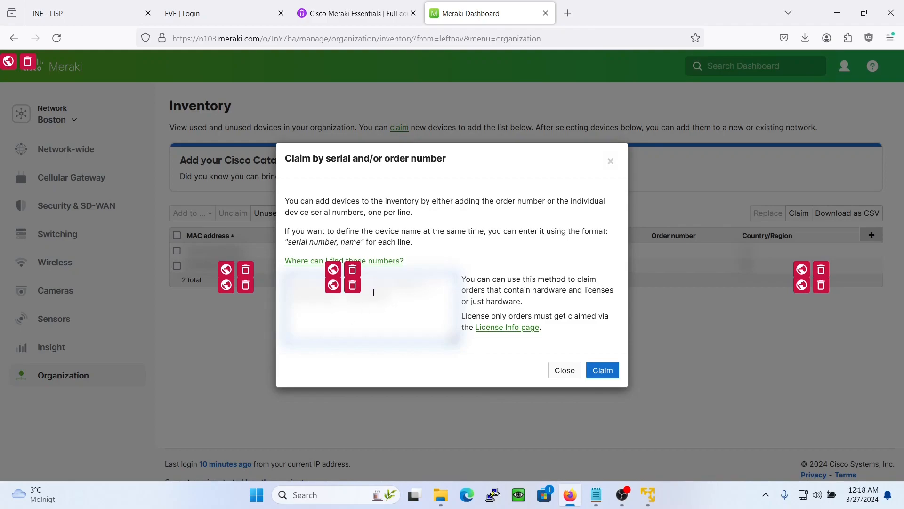
mouse_move(283, 205)
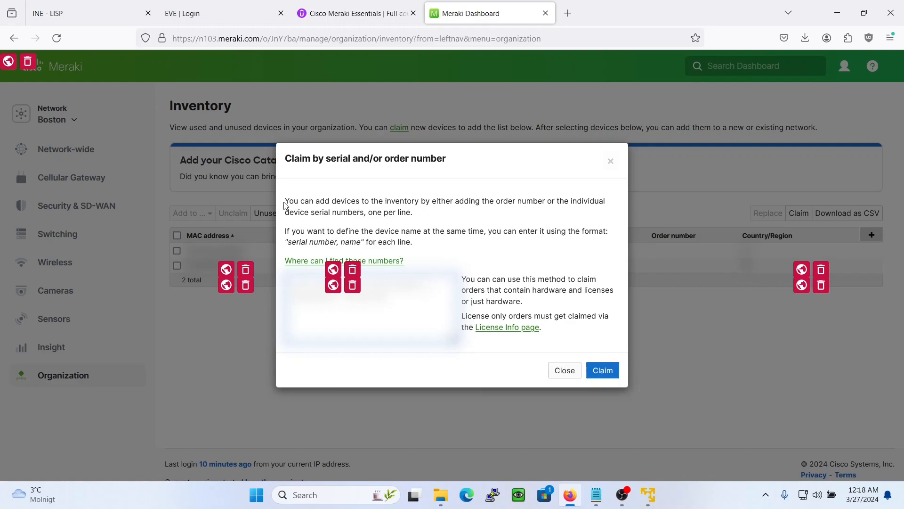
mouse_move(602, 369)
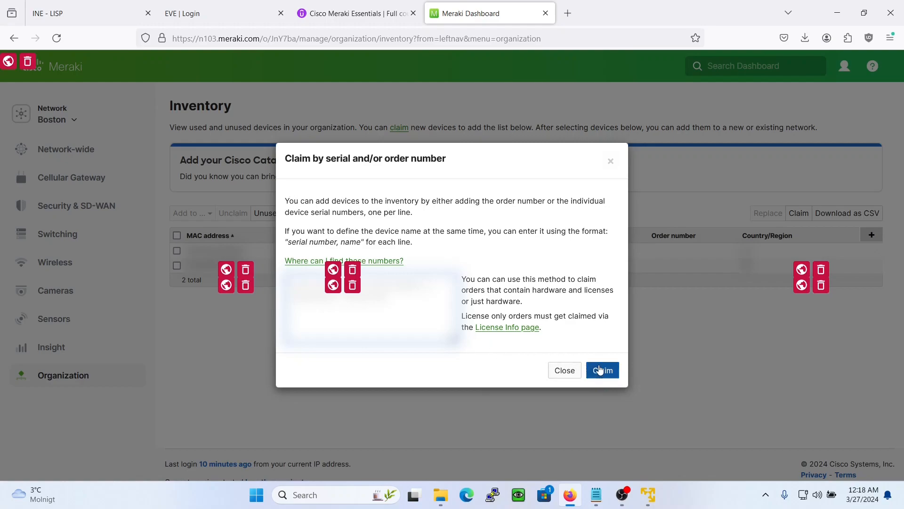
mouse_move(605, 204)
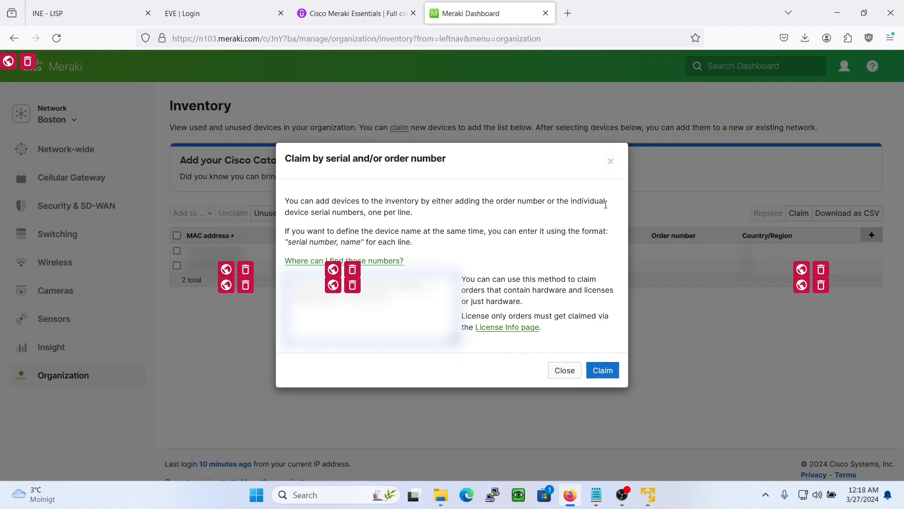
mouse_move(459, 171)
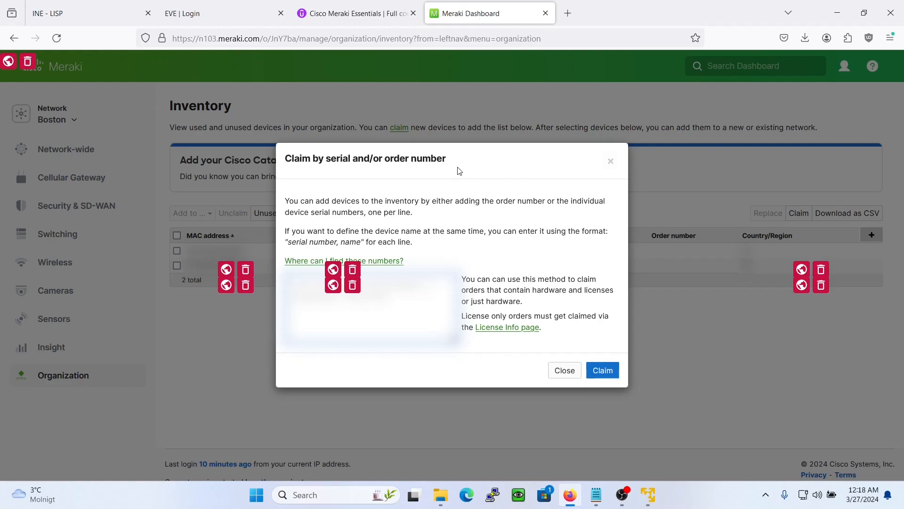
mouse_move(611, 160)
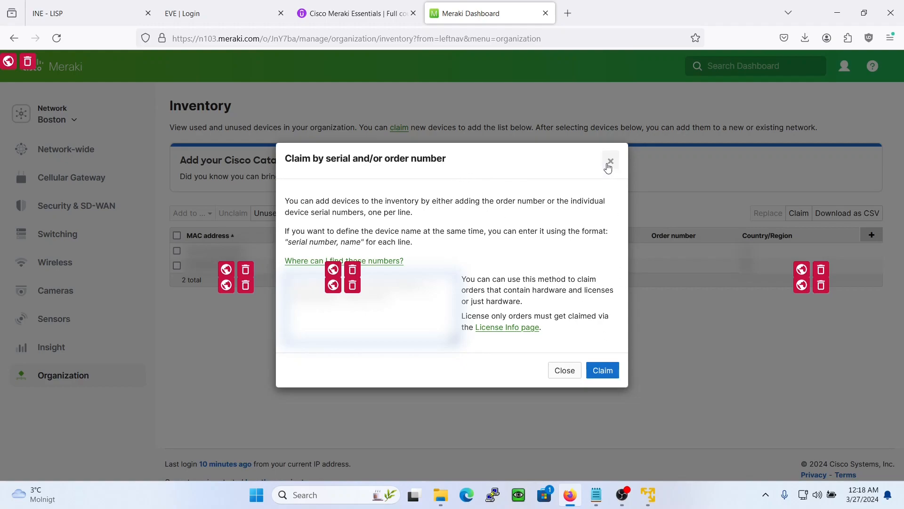
Dismiss the claim dialog, select the unassigned MX64-HW and bring up the network list.
left_click(610, 160)
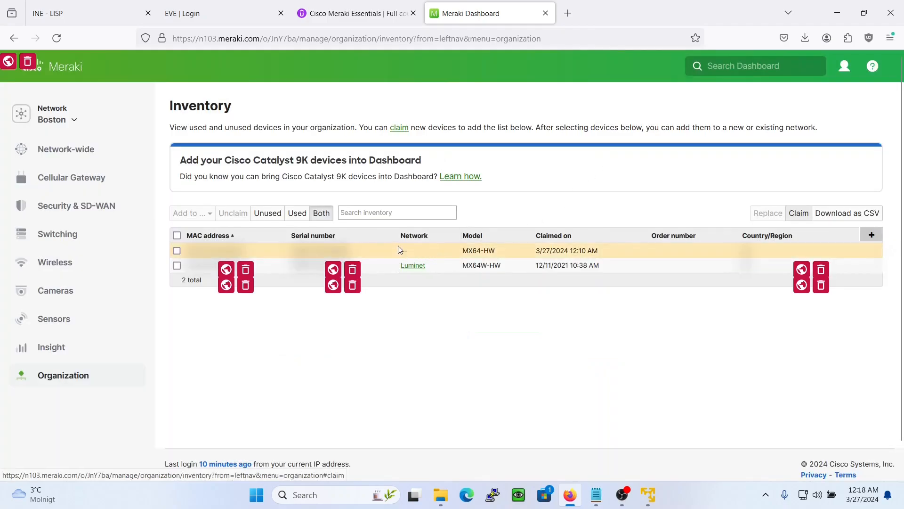
mouse_move(208, 247)
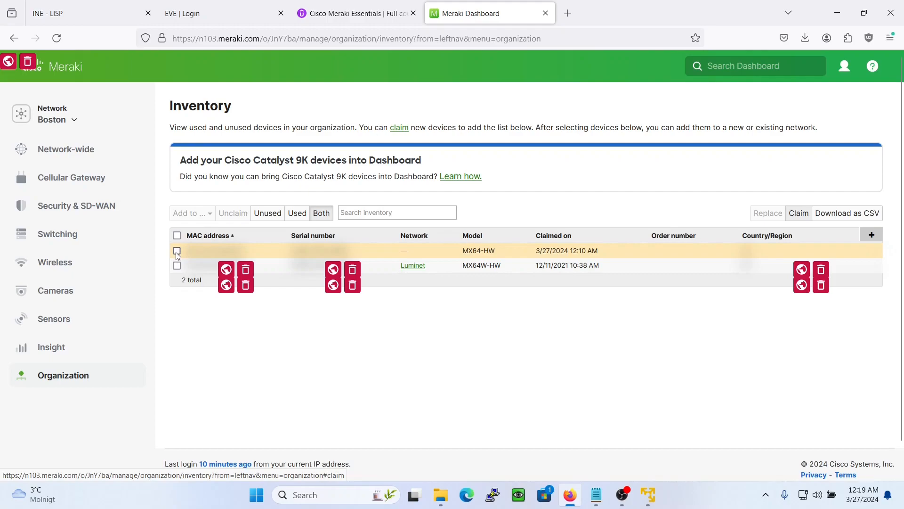
left_click(177, 250)
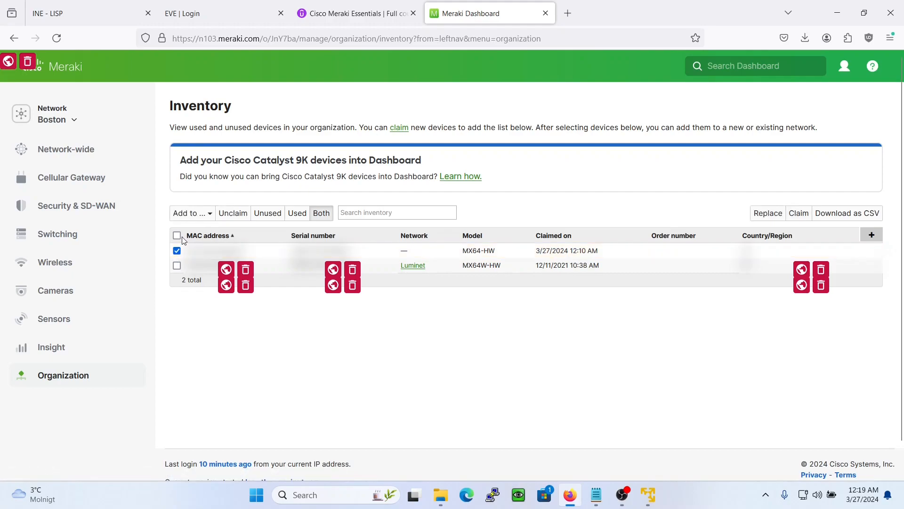
left_click(191, 213)
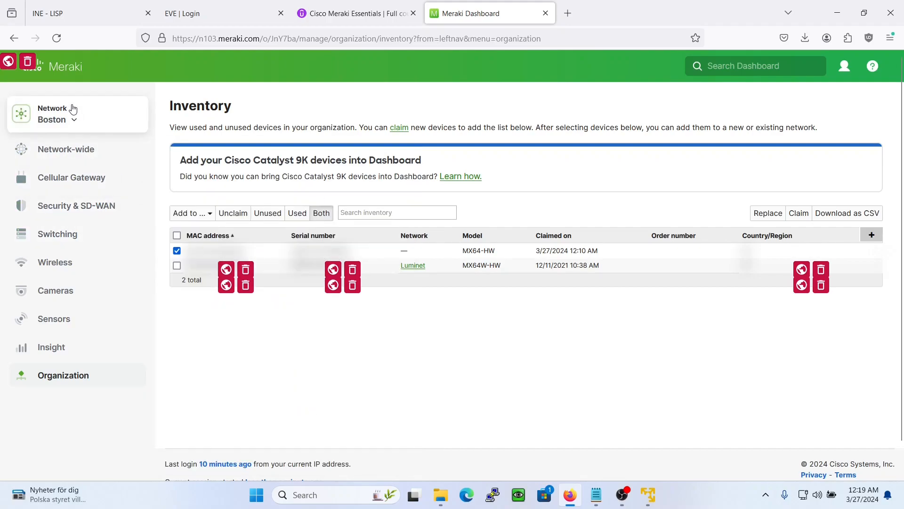
left_click(52, 112)
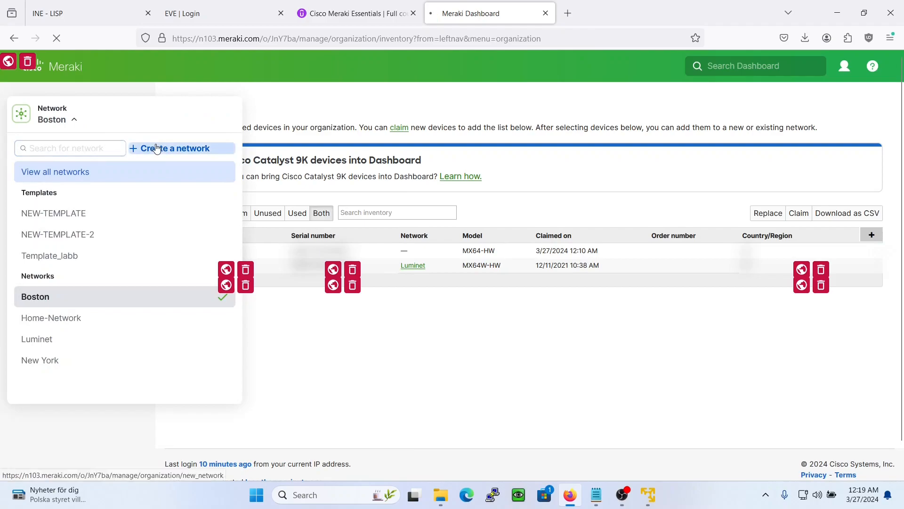
Begin a new network named Test-Network with the Combined hardware type.
left_click(174, 148)
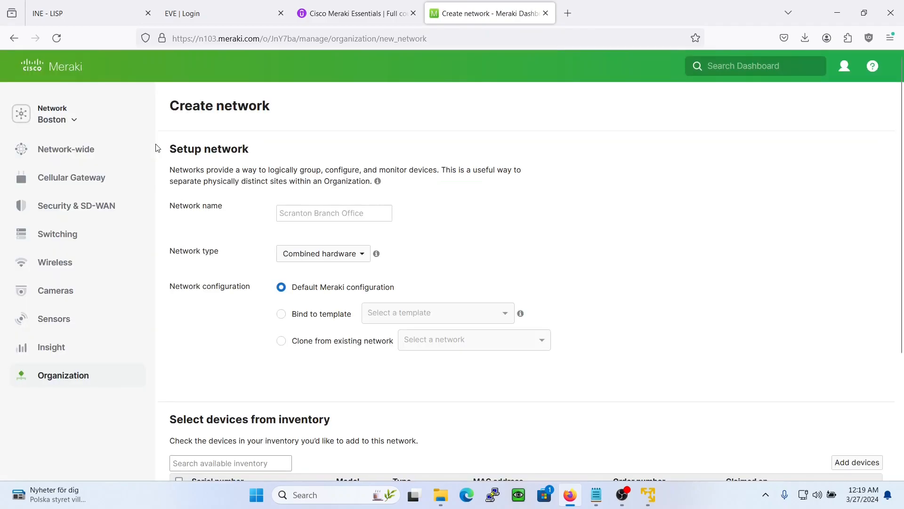
left_click(333, 213)
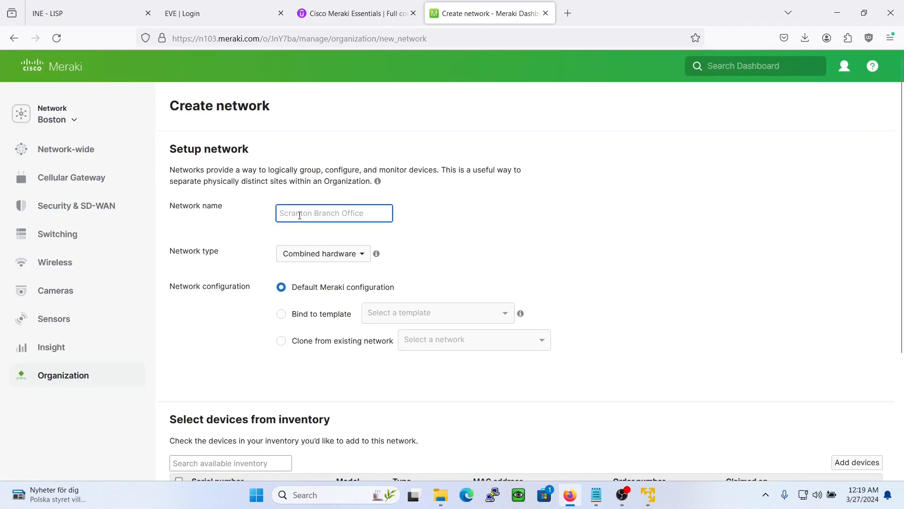
type("Test-Network")
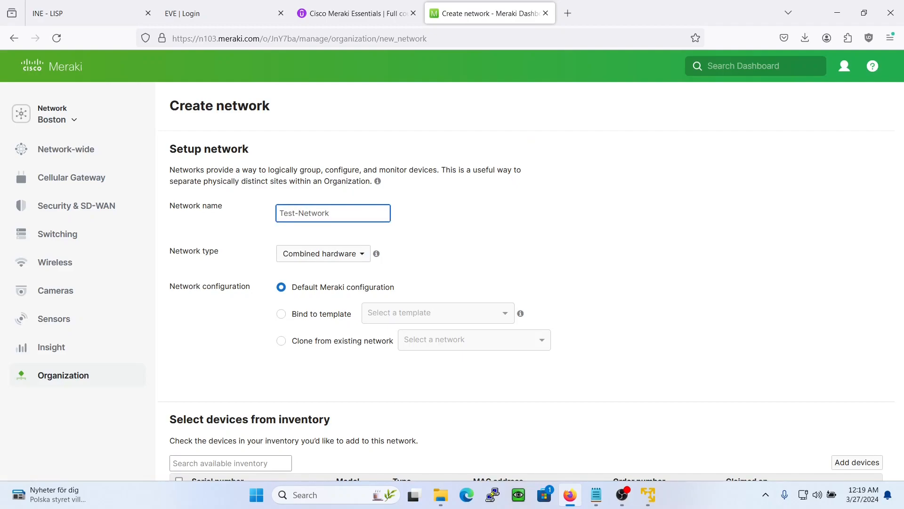
scroll("down", 3)
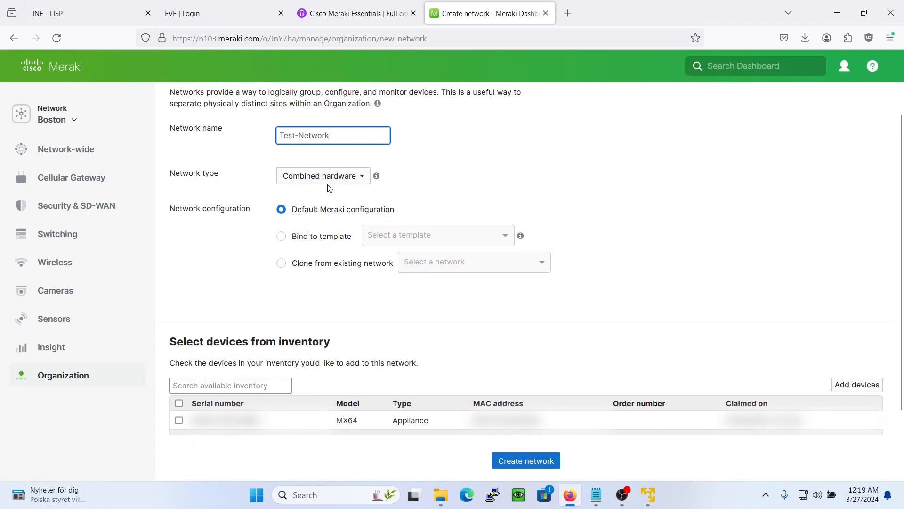
left_click(323, 175)
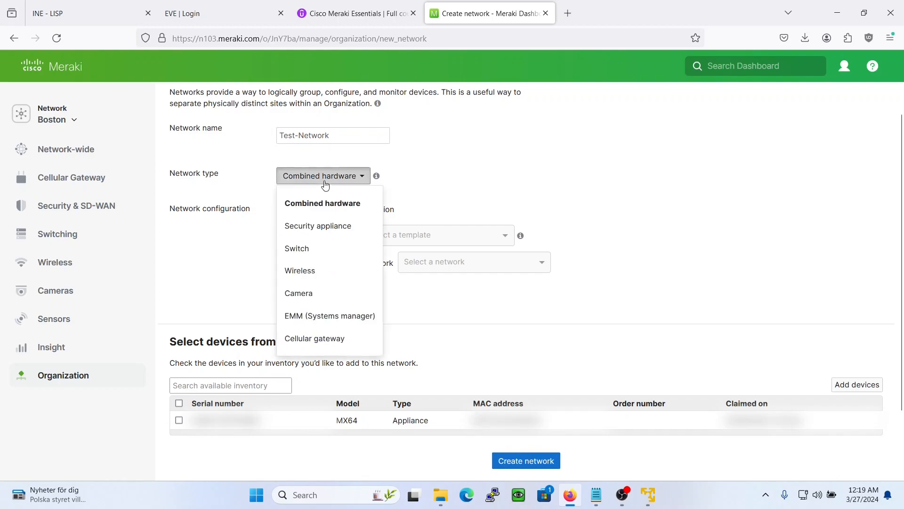
left_click(323, 202)
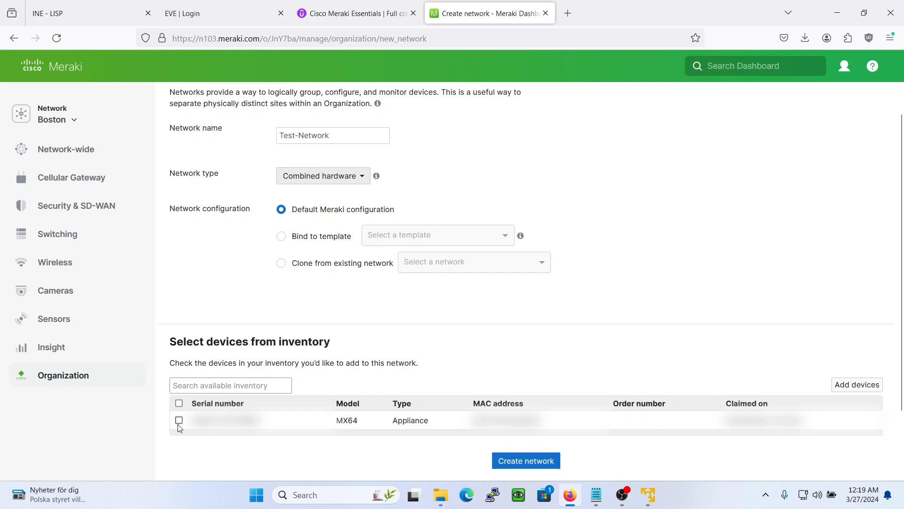
Include the MX64 appliance and create Test-Network.
left_click(179, 420)
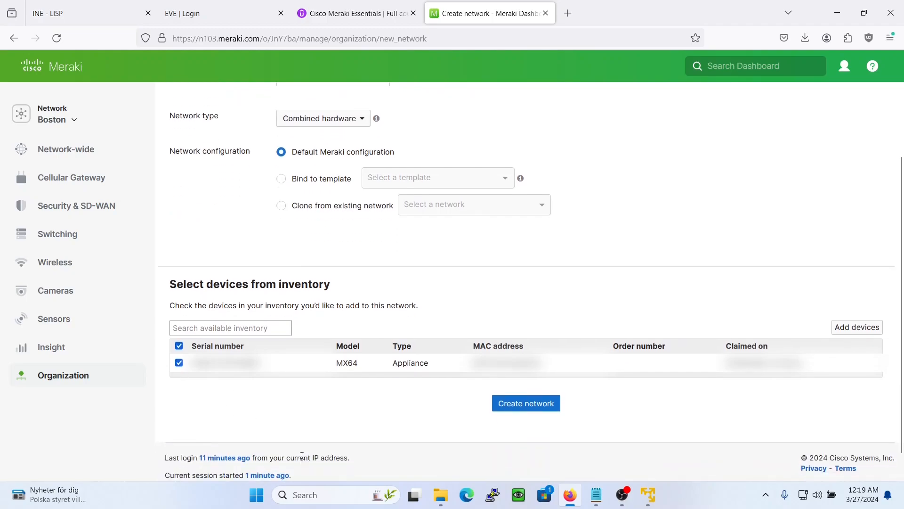
mouse_move(525, 403)
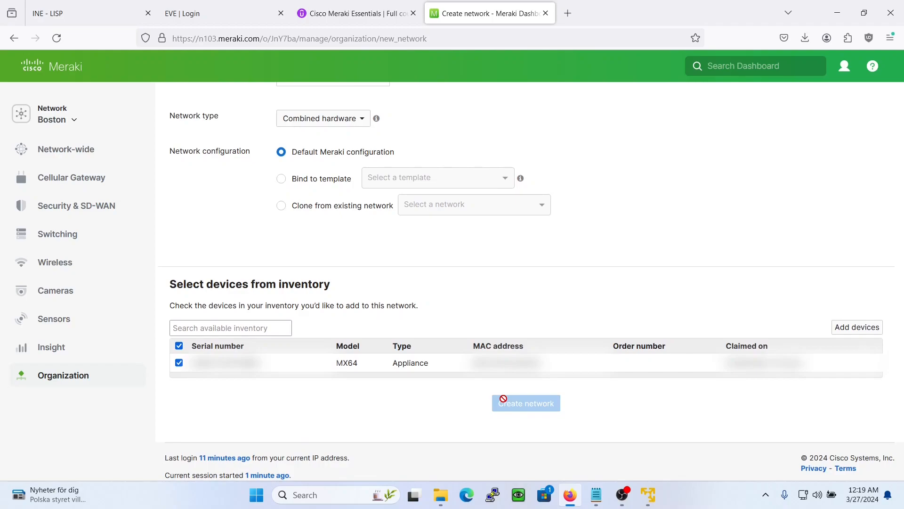
left_click(525, 402)
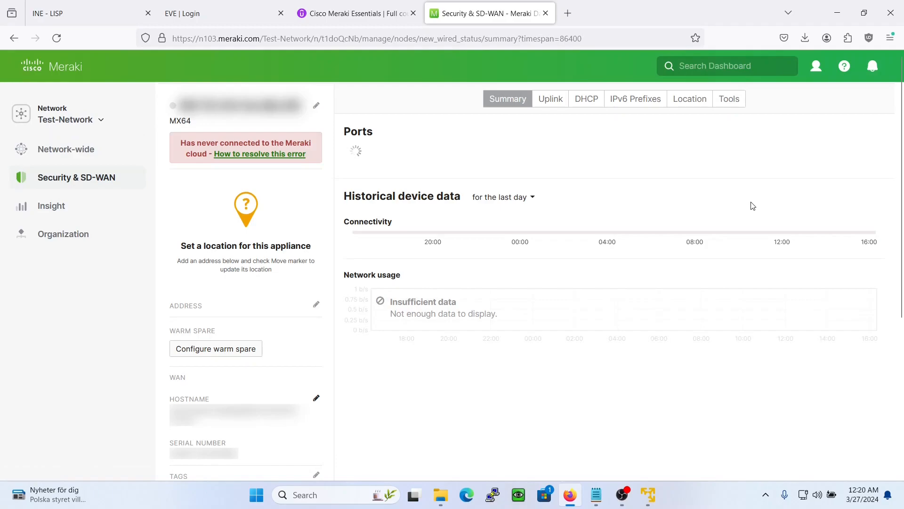
mouse_move(746, 212)
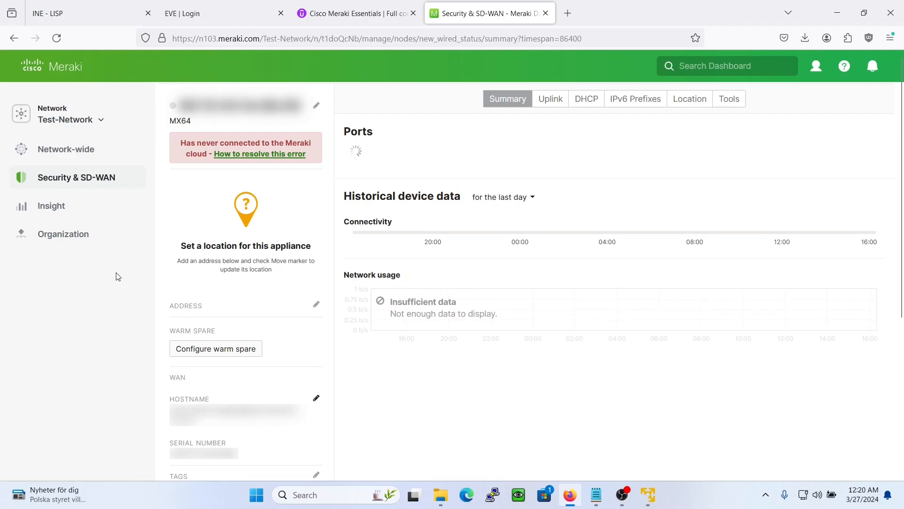
Navigate to Organization > Inventory, where the MX64-HW shows under Test-Network.
left_click(63, 234)
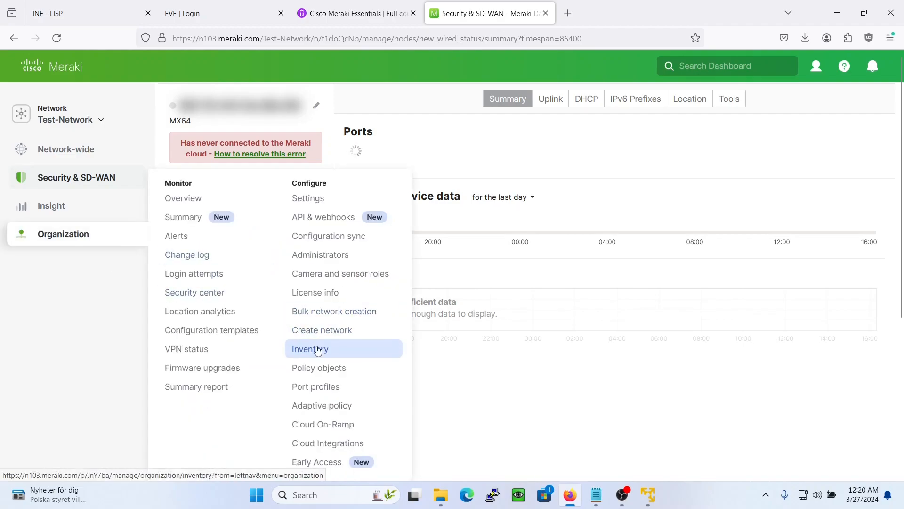
left_click(309, 348)
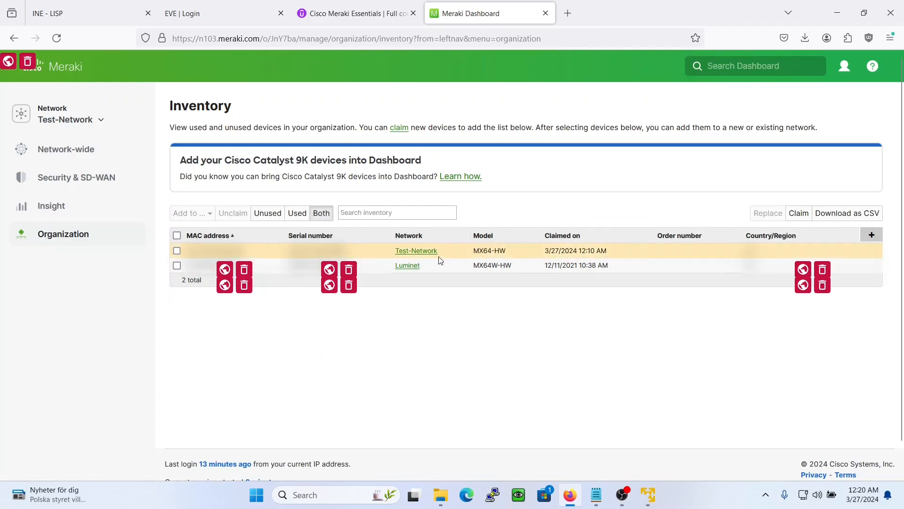
mouse_move(455, 253)
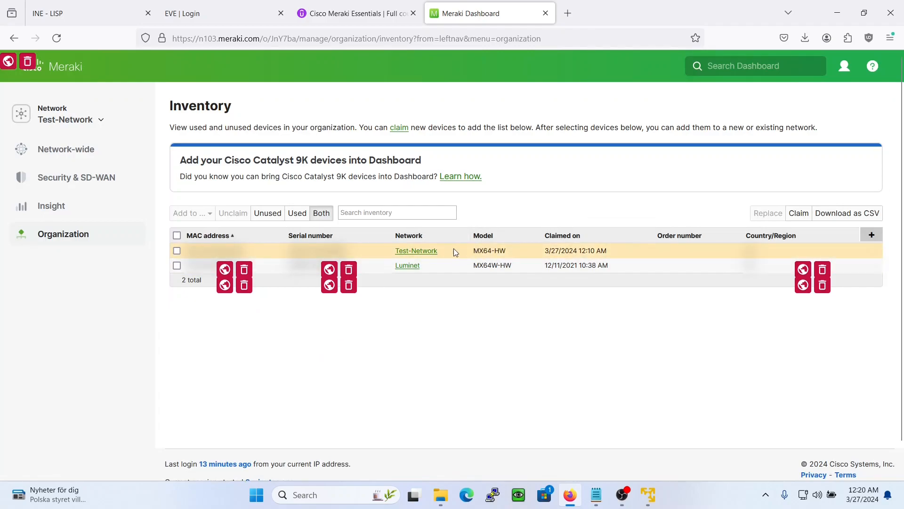
mouse_move(440, 289)
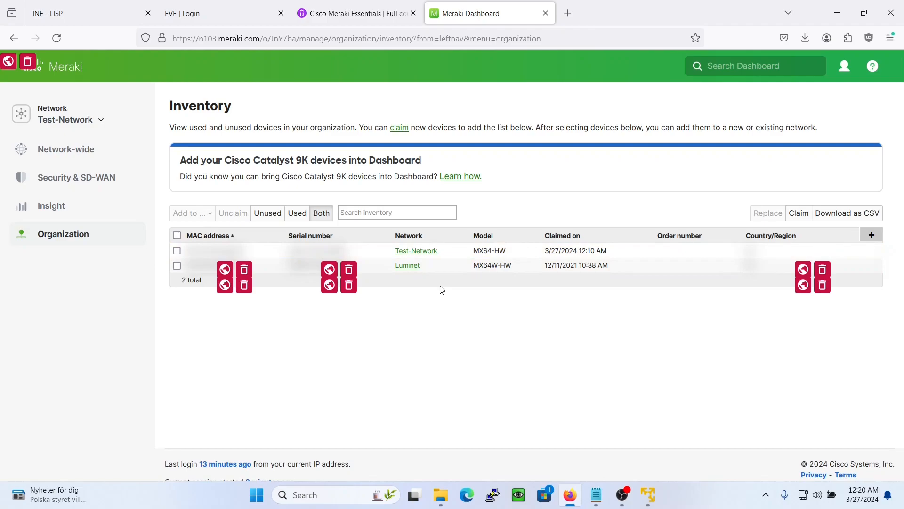
mouse_move(415, 265)
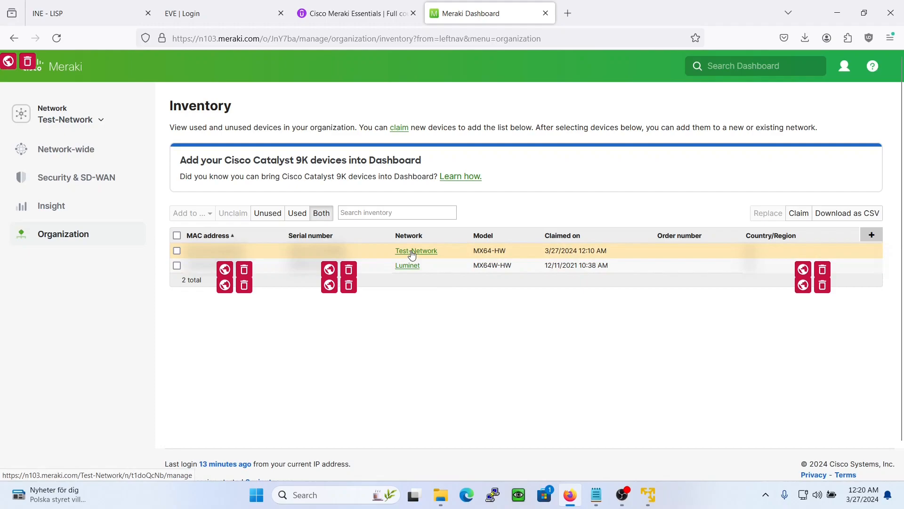
Bring up the Security & SD-WAN page options from the left navigation.
left_click(76, 177)
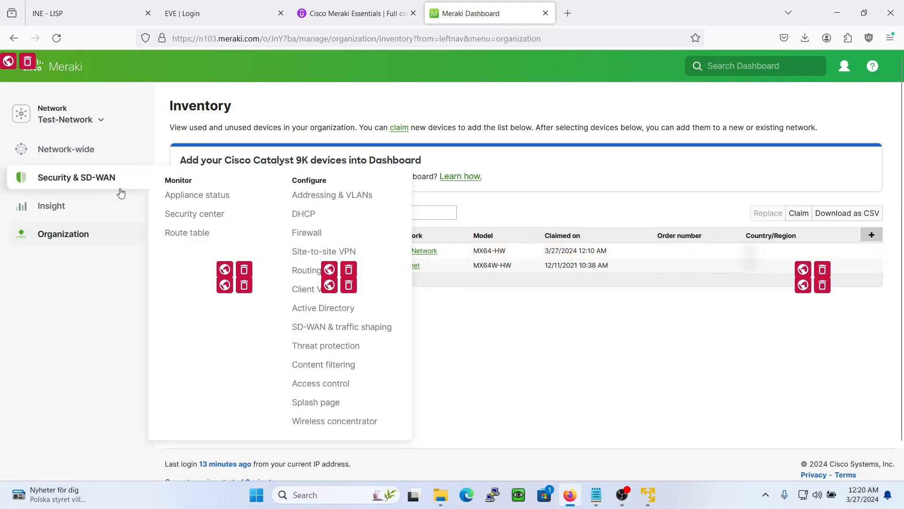
From the MX64 Appliance status page, choose Remove appliance from network.
left_click(197, 195)
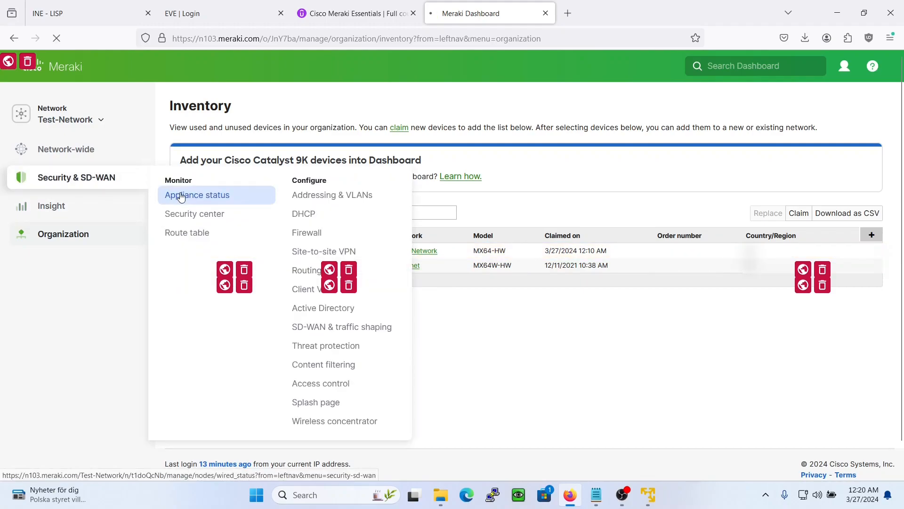
left_click(197, 194)
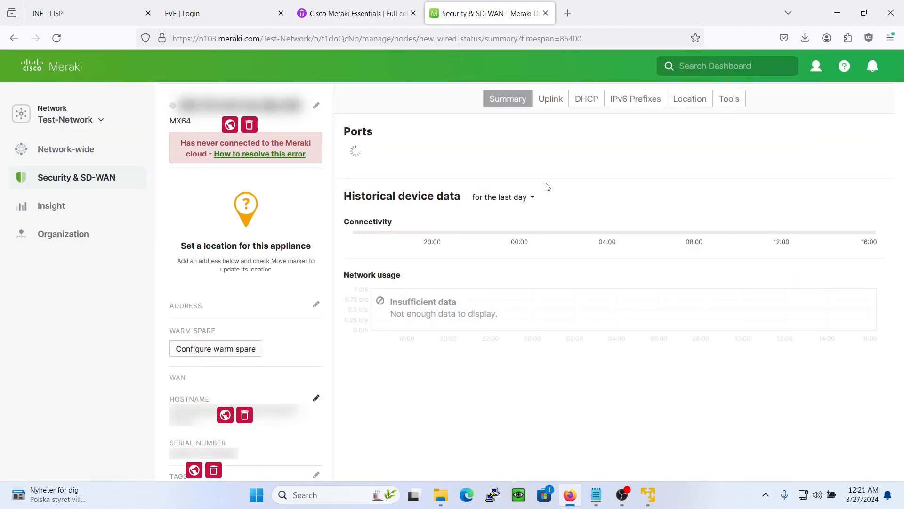
scroll("down", 3)
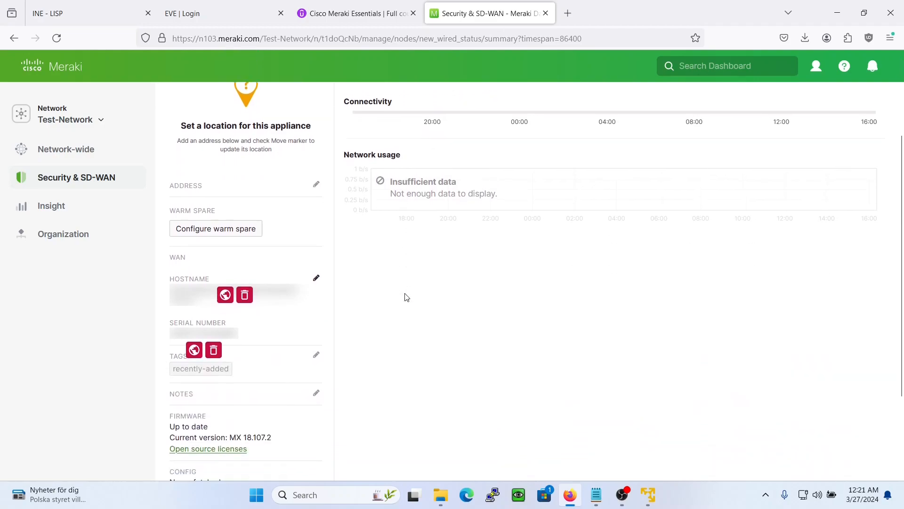
scroll("down", 3)
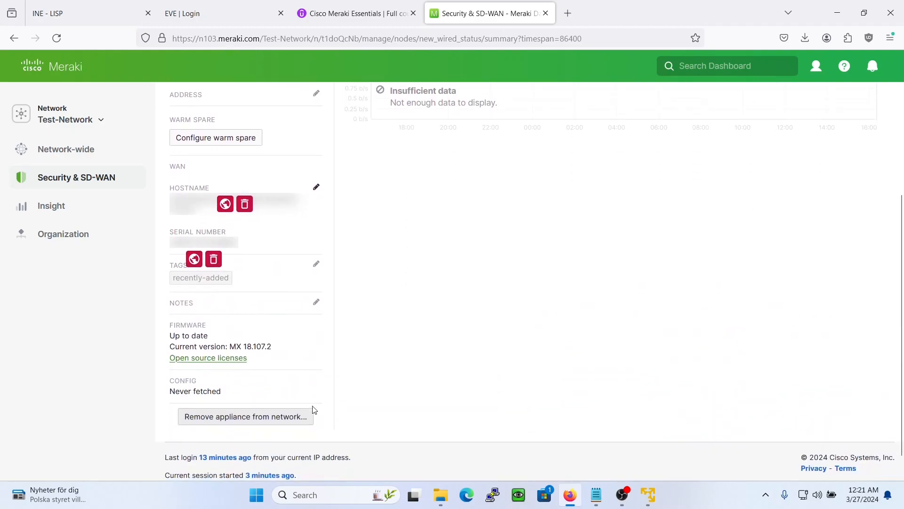
mouse_move(248, 417)
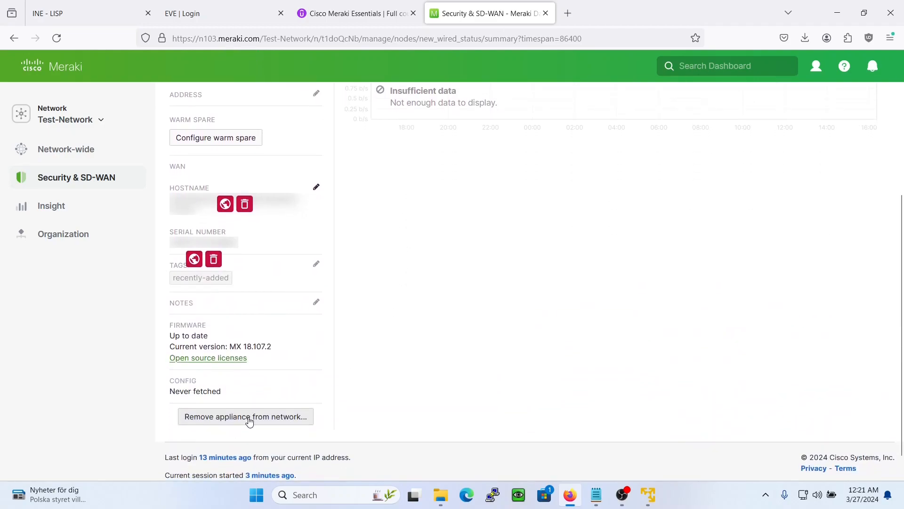
left_click(245, 416)
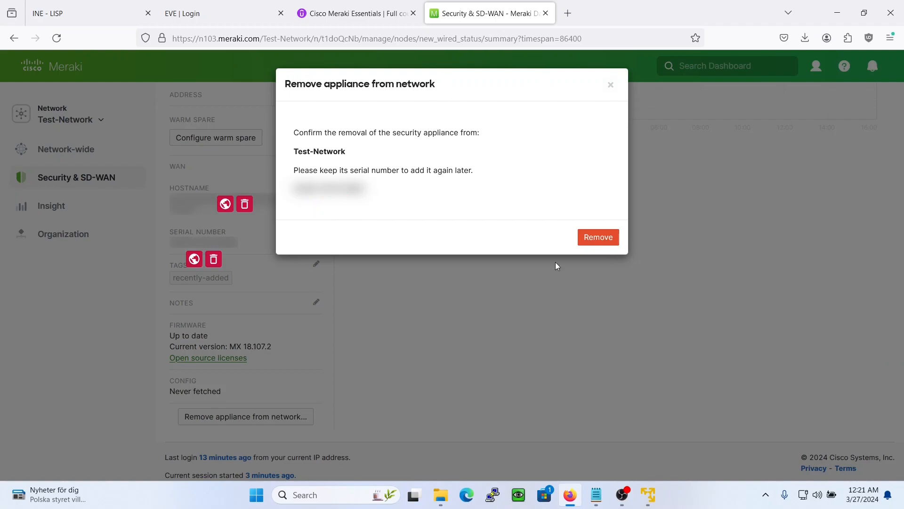
mouse_move(531, 221)
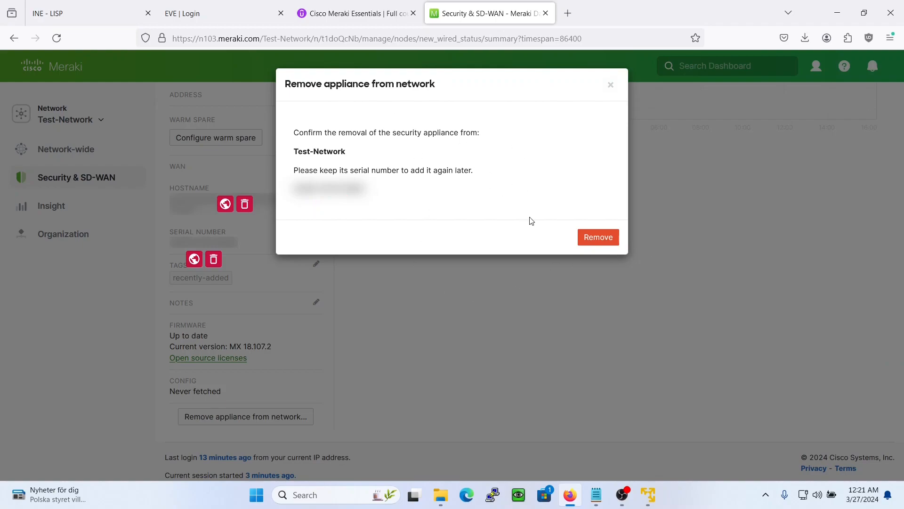
mouse_move(598, 237)
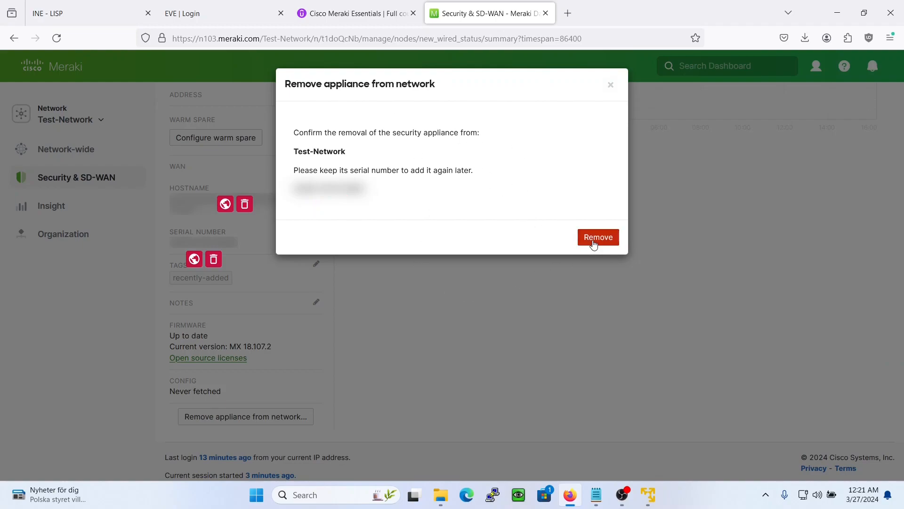
Confirm Remove so Test-Network reports no Meraki devices.
left_click(598, 237)
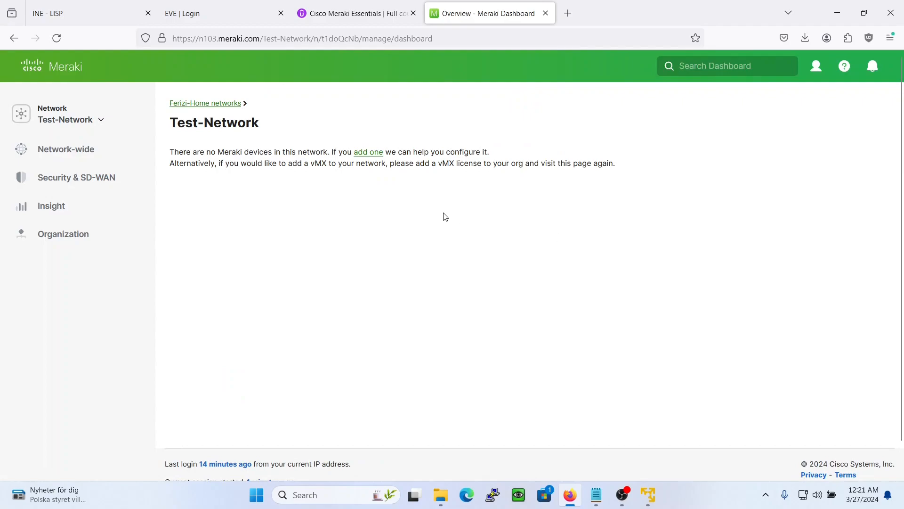
Go to Organization > Inventory and select the MX64-HW now assigned to no network.
left_click(62, 234)
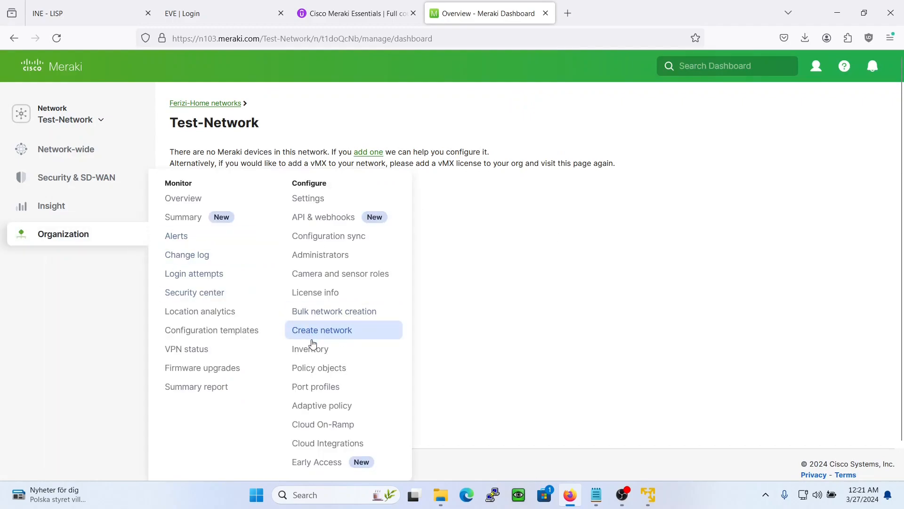
left_click(310, 349)
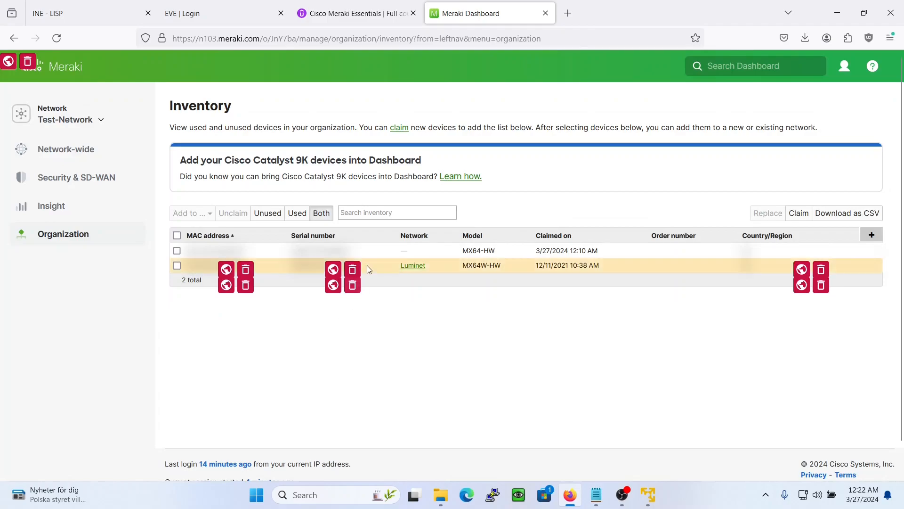
mouse_move(402, 249)
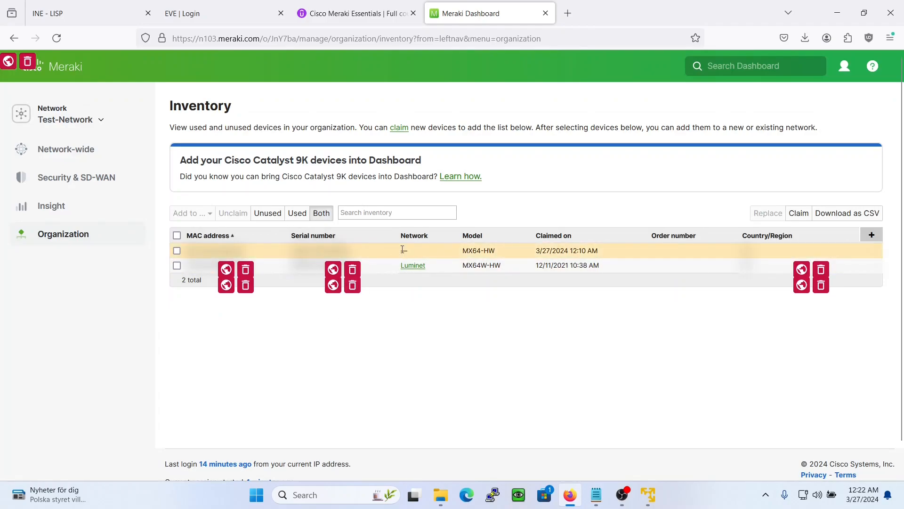
mouse_move(194, 228)
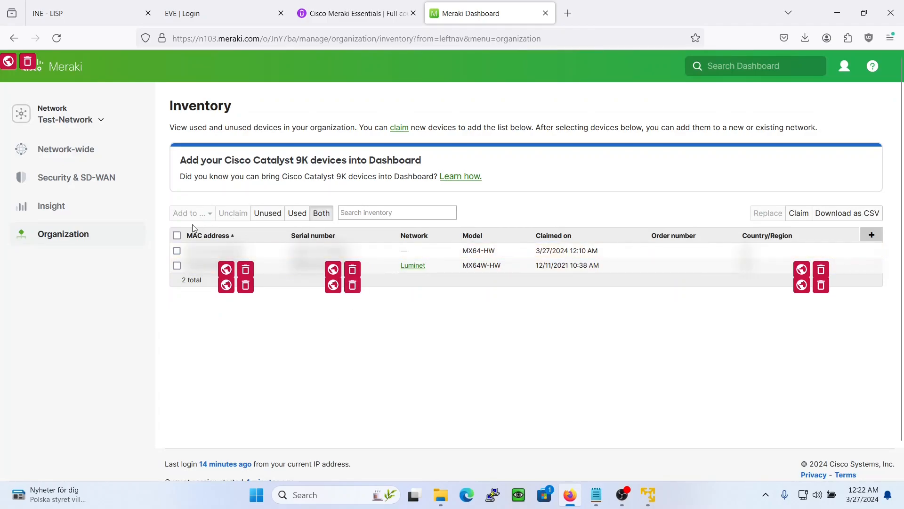
left_click(177, 251)
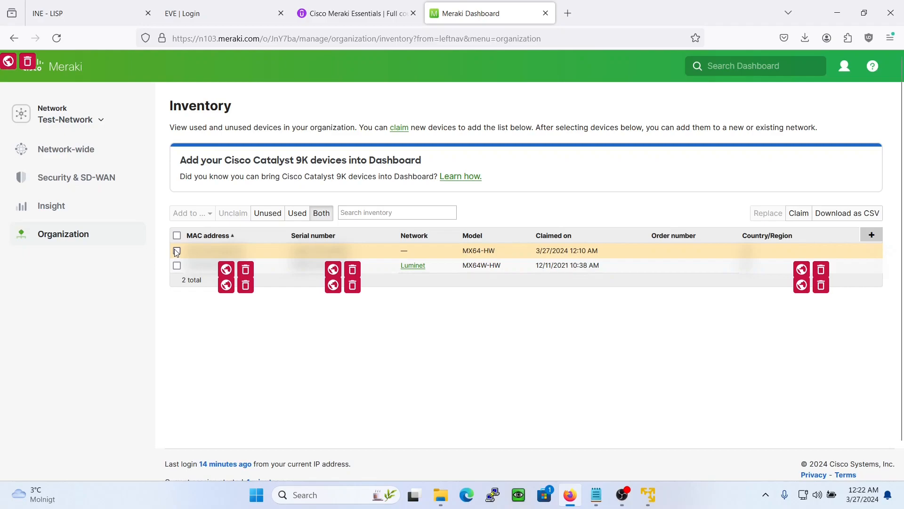
Unclaim the unused MX64-HW, leaving only the MX64W-HW in inventory.
left_click(177, 251)
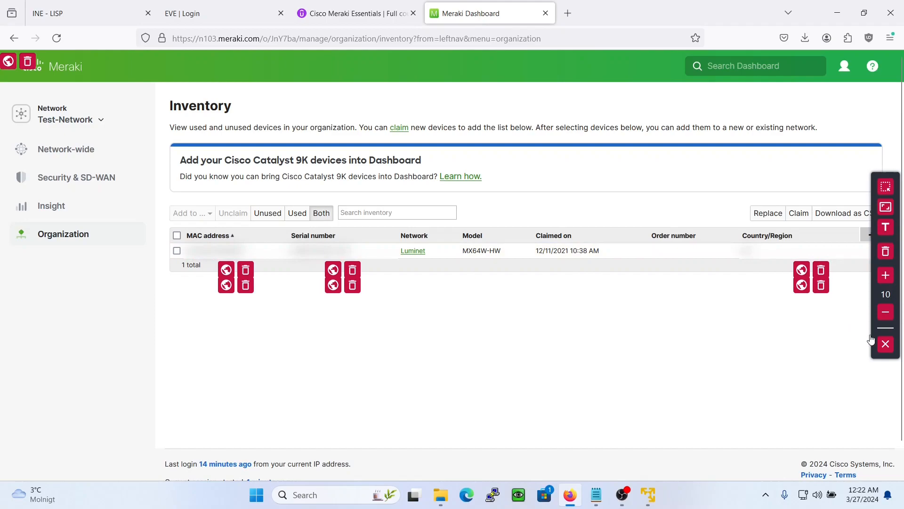
left_click(886, 345)
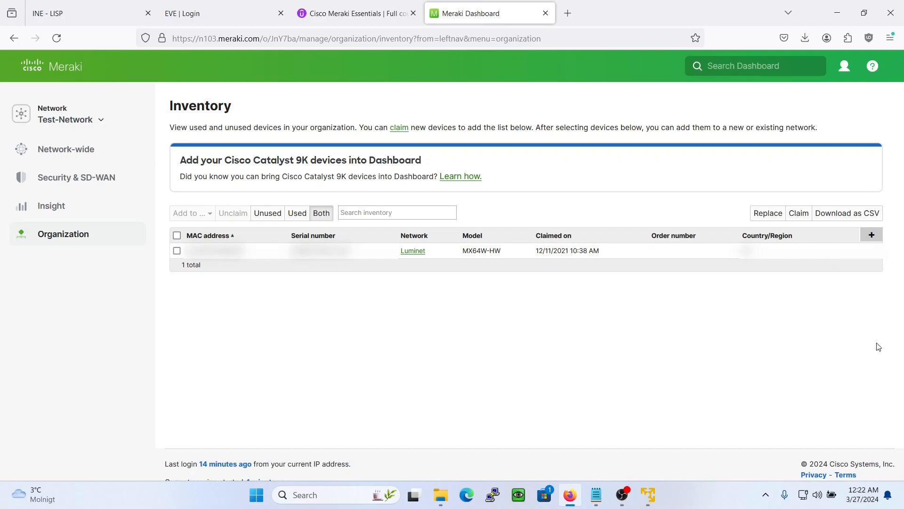
mouse_move(487, 304)
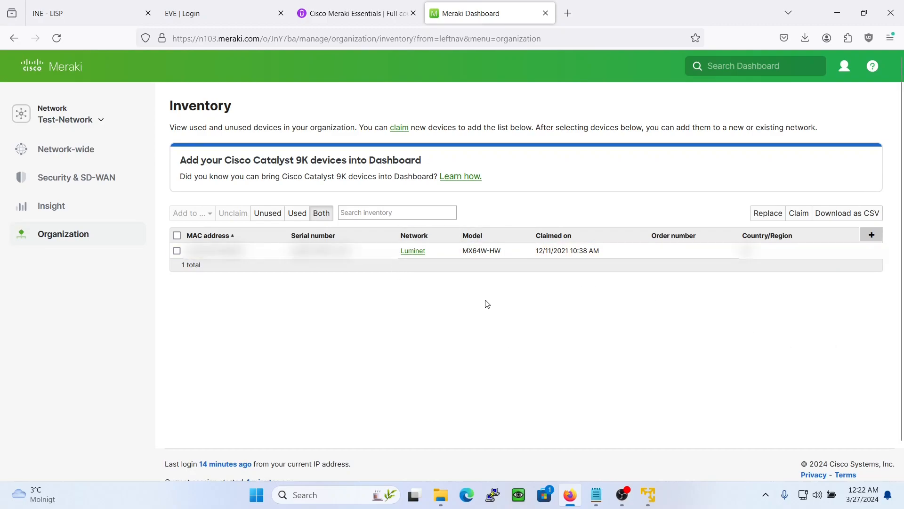
mouse_move(422, 311)
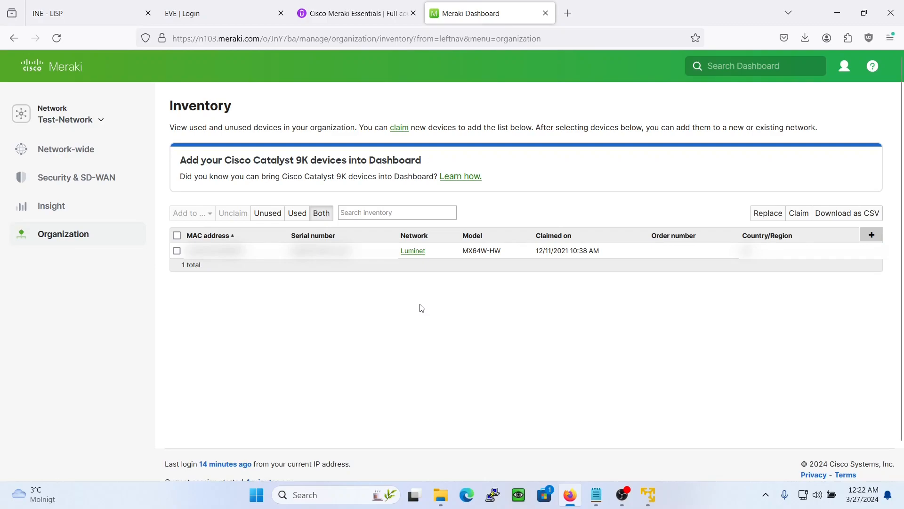
mouse_move(249, 194)
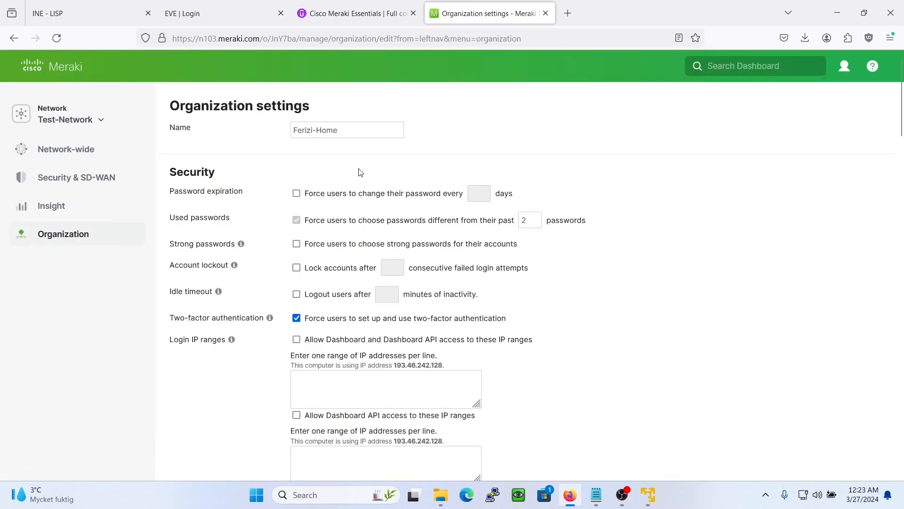
mouse_move(204, 320)
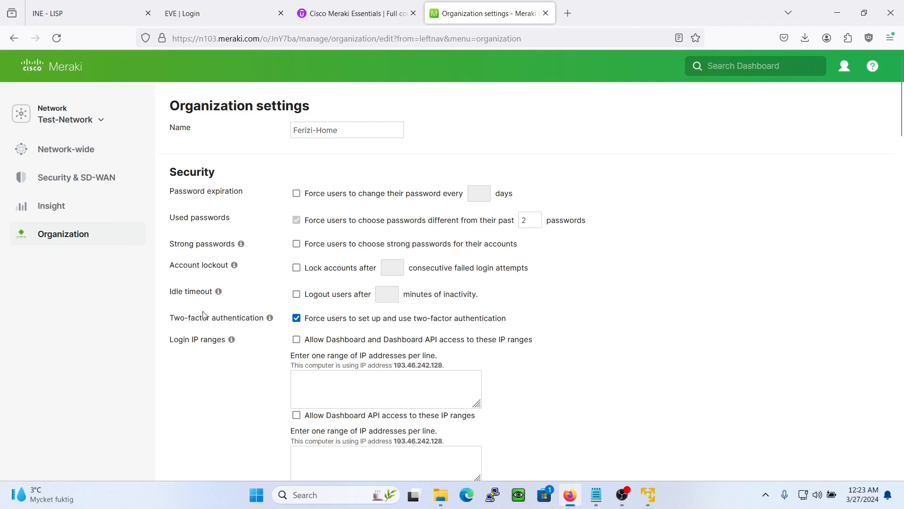
mouse_move(339, 329)
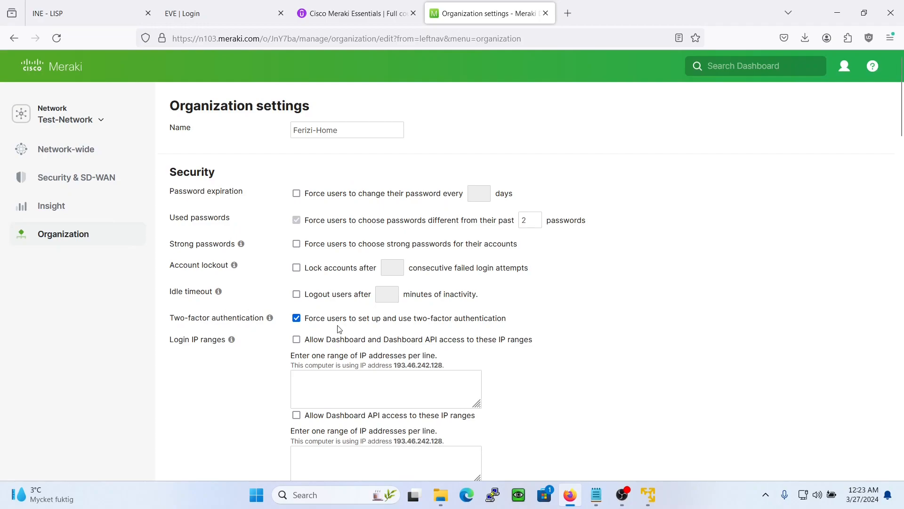
mouse_move(357, 327)
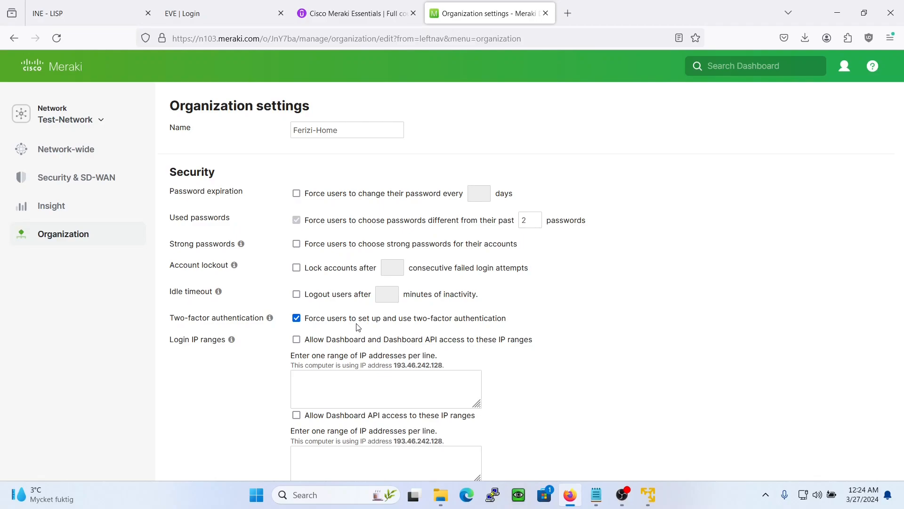
mouse_move(324, 232)
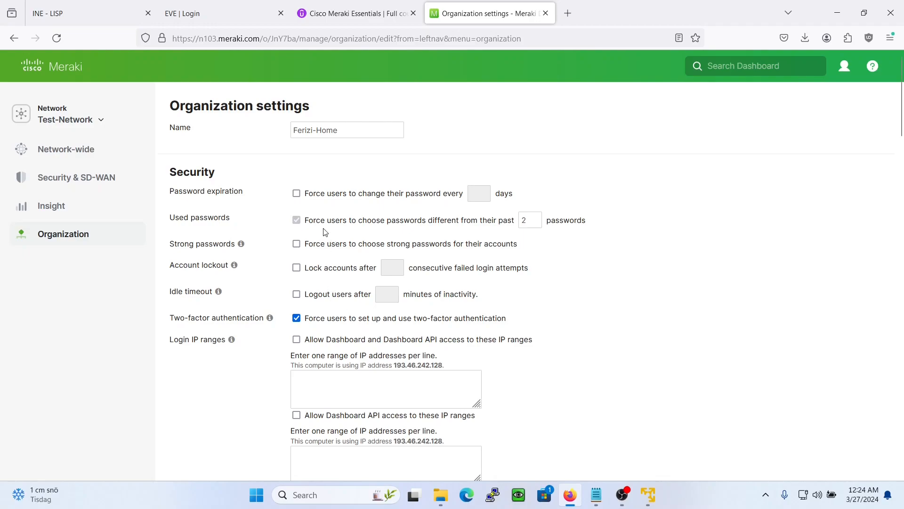
mouse_move(458, 231)
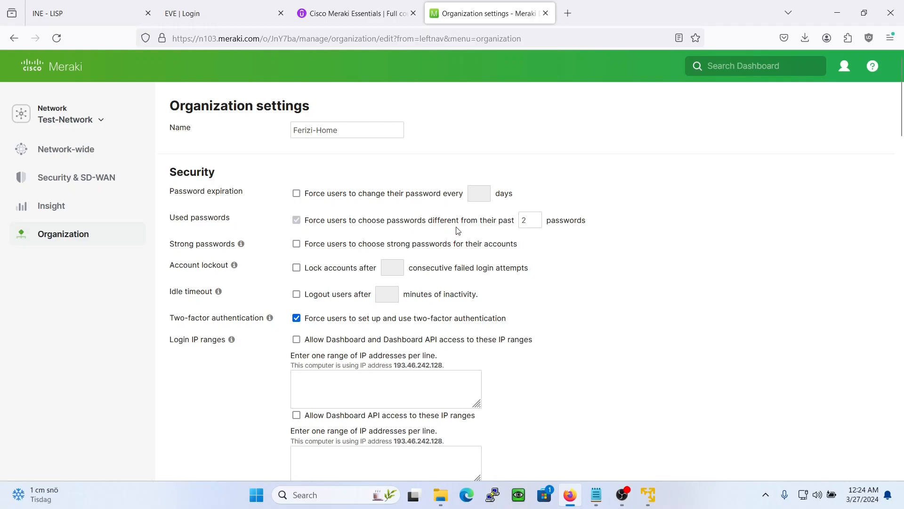
mouse_move(312, 184)
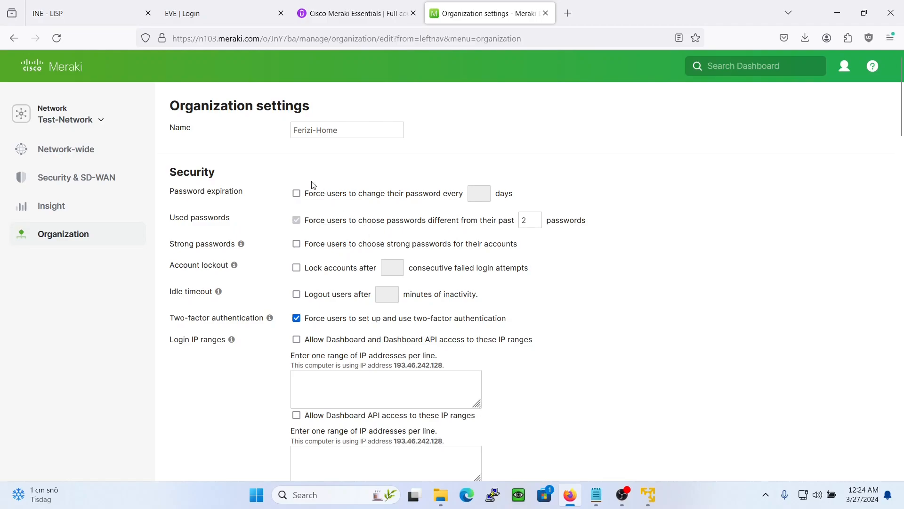
mouse_move(330, 184)
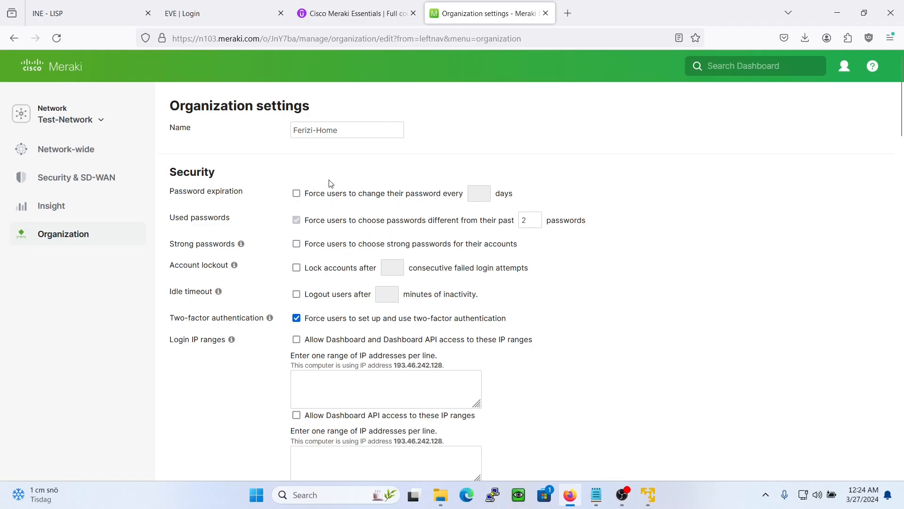
mouse_move(356, 242)
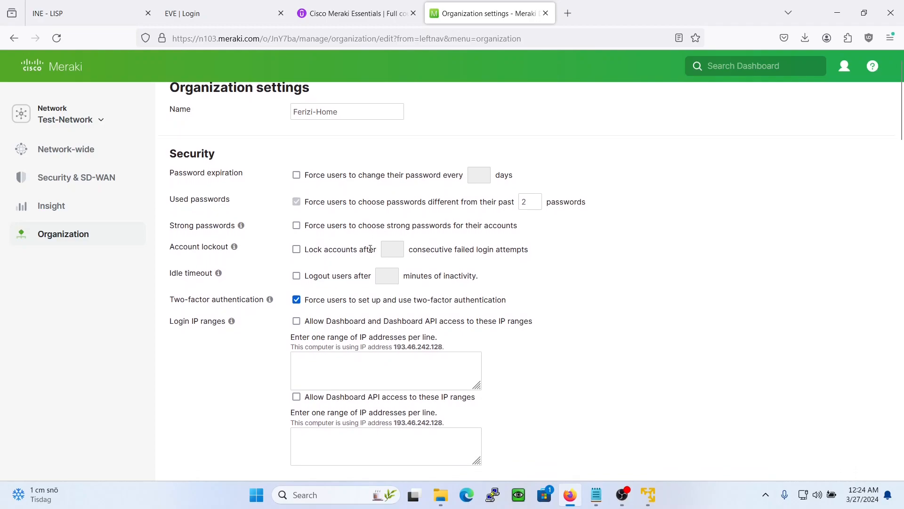
scroll("up", 3)
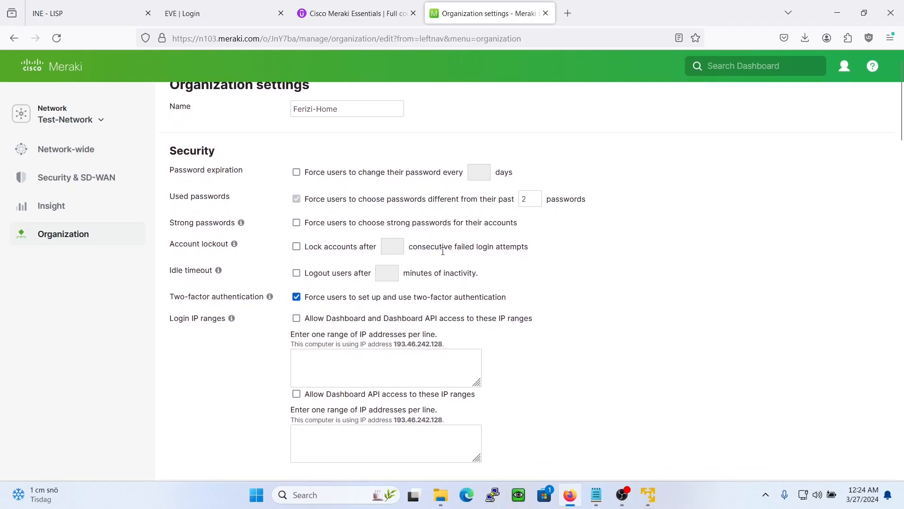
scroll("down", 3)
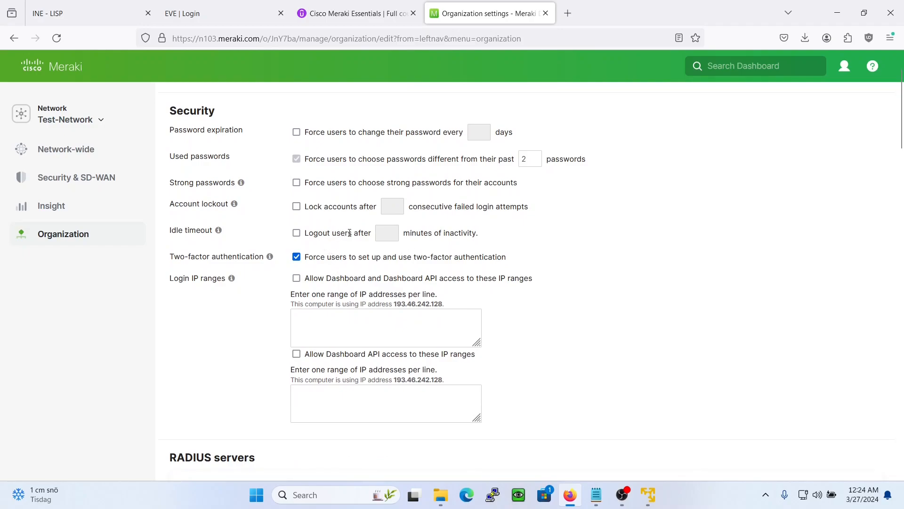
scroll("down", 3)
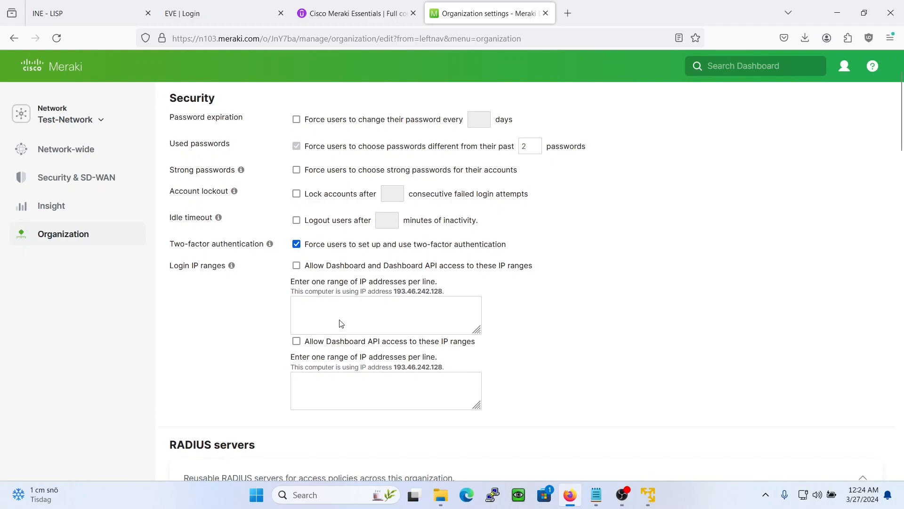
scroll("down", 3)
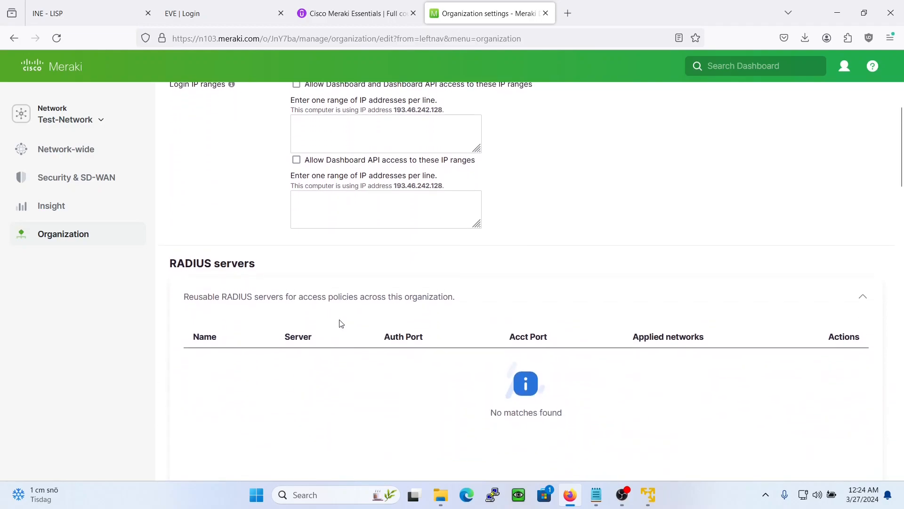
scroll("up", 3)
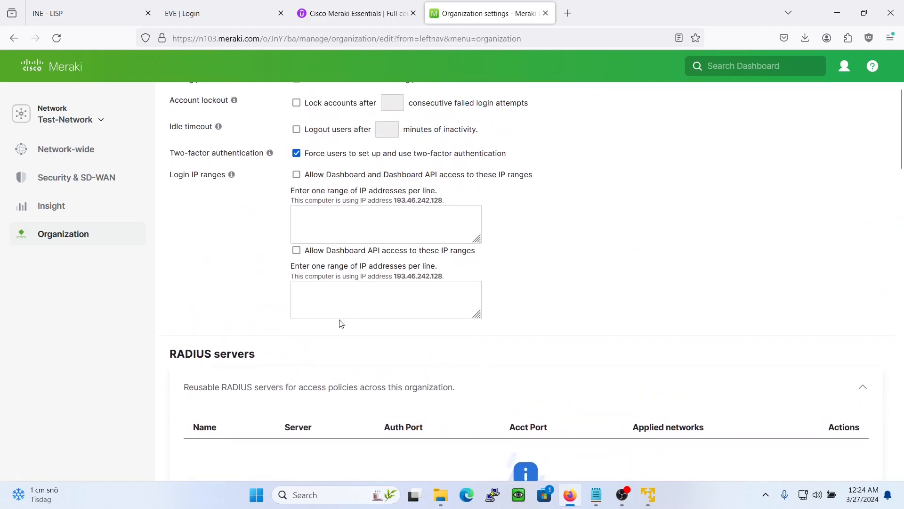
mouse_move(327, 218)
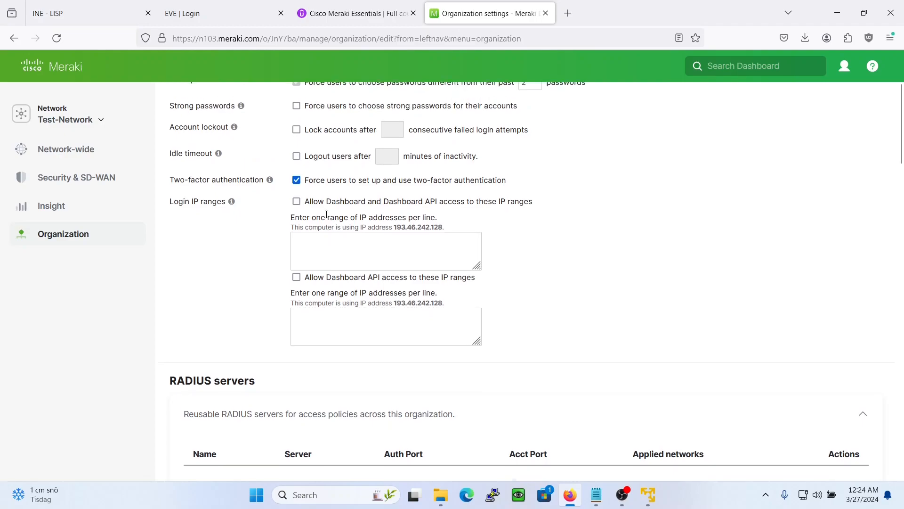
mouse_move(325, 254)
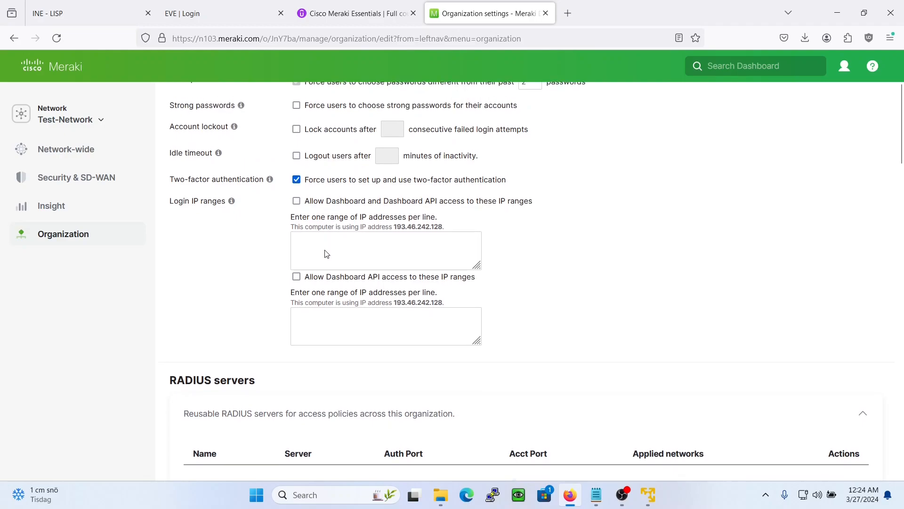
scroll("up", 3)
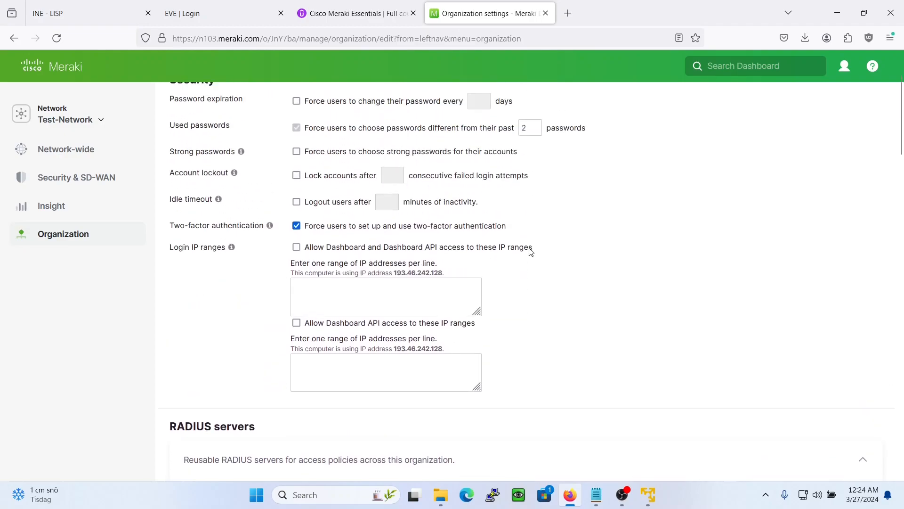
scroll("up", 3)
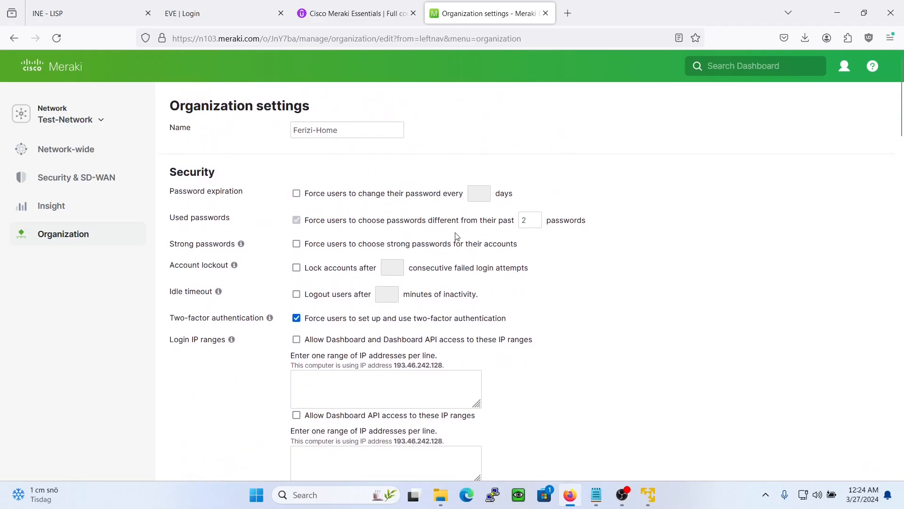
scroll("down", 3)
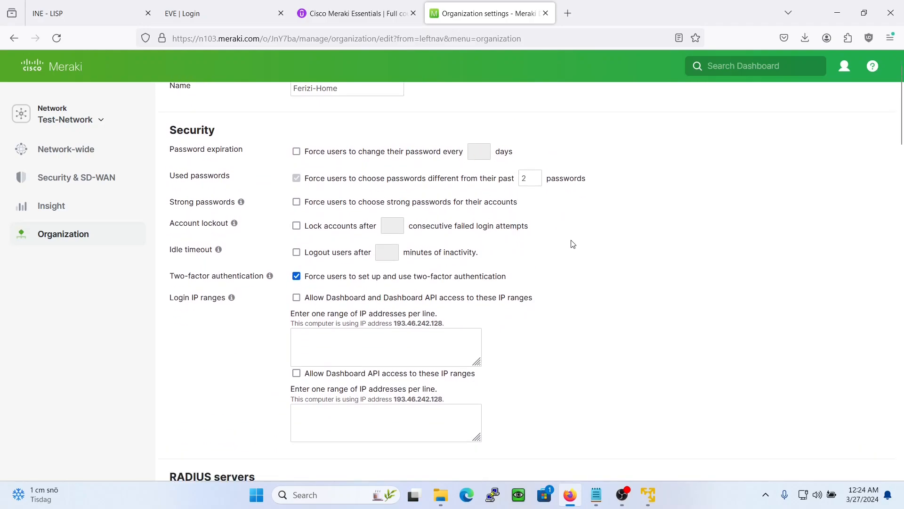
scroll("down", 3)
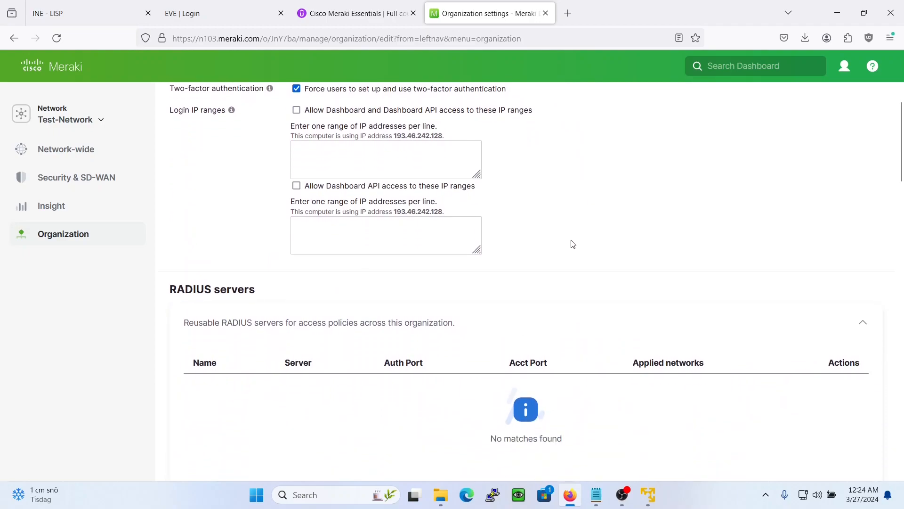